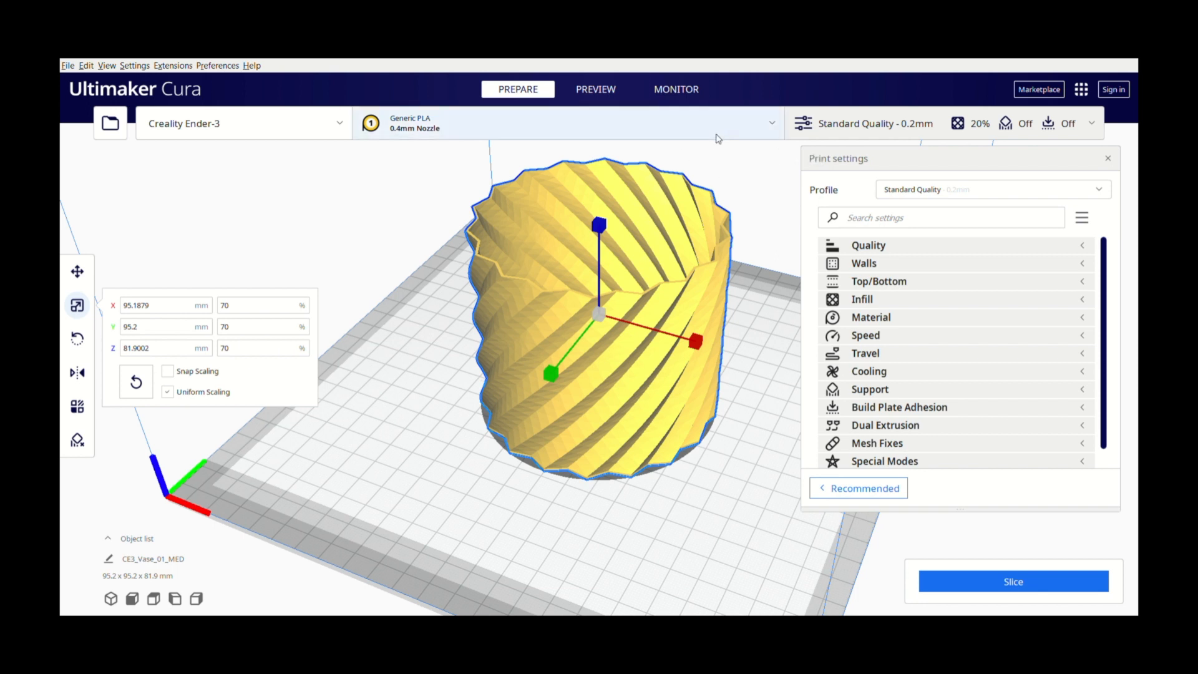
mouse_move(722, 154)
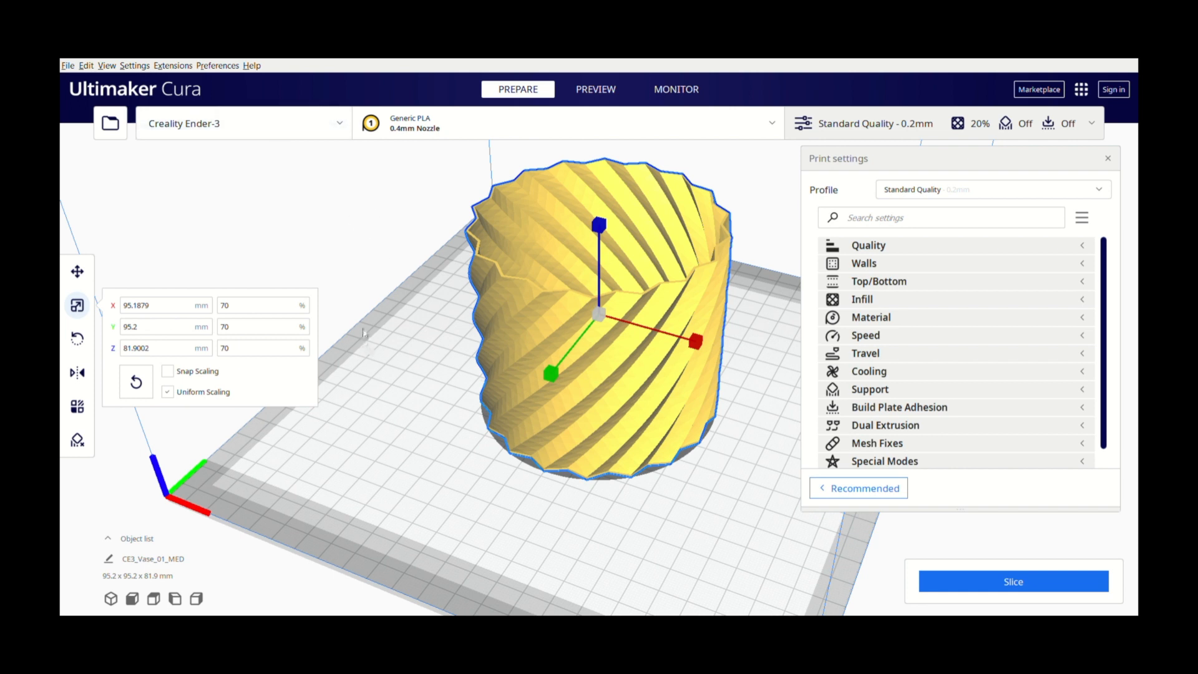
mouse_move(416, 338)
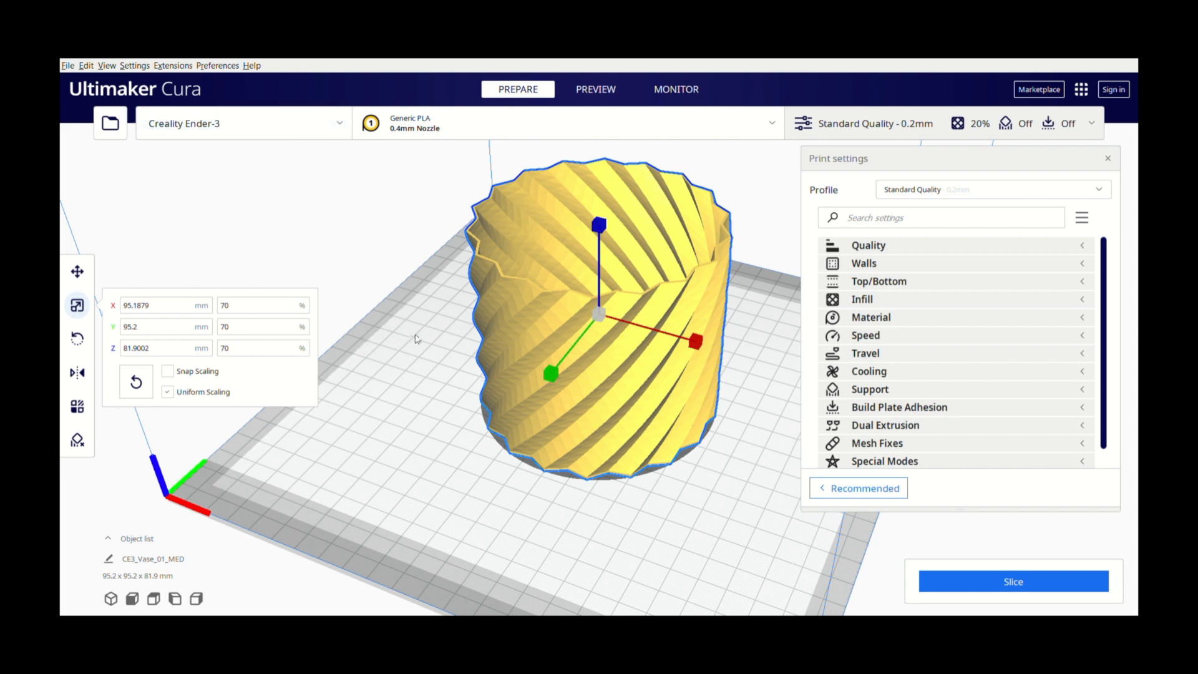
mouse_move(387, 411)
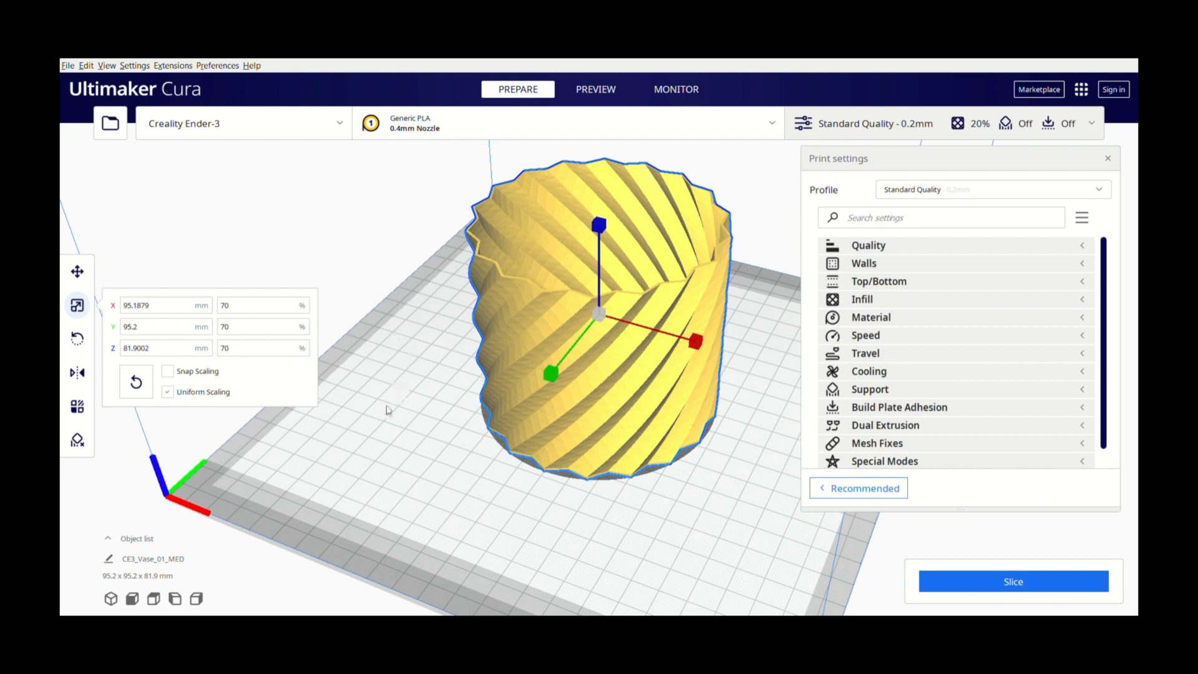
mouse_move(388, 367)
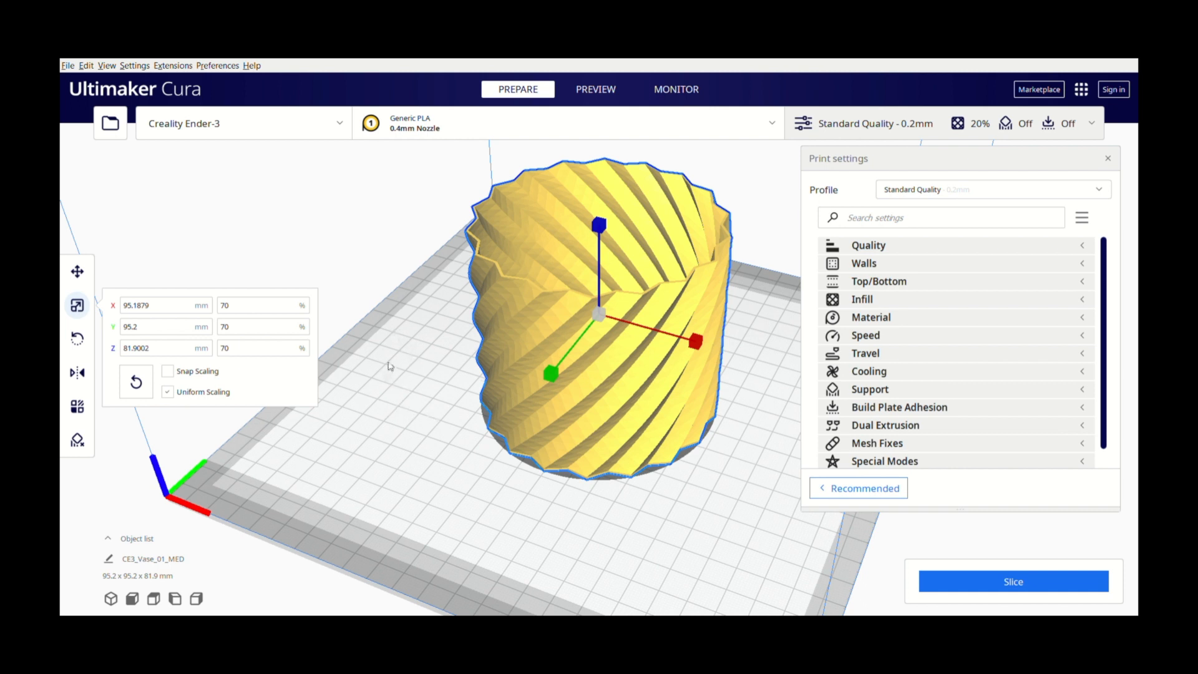
mouse_move(419, 333)
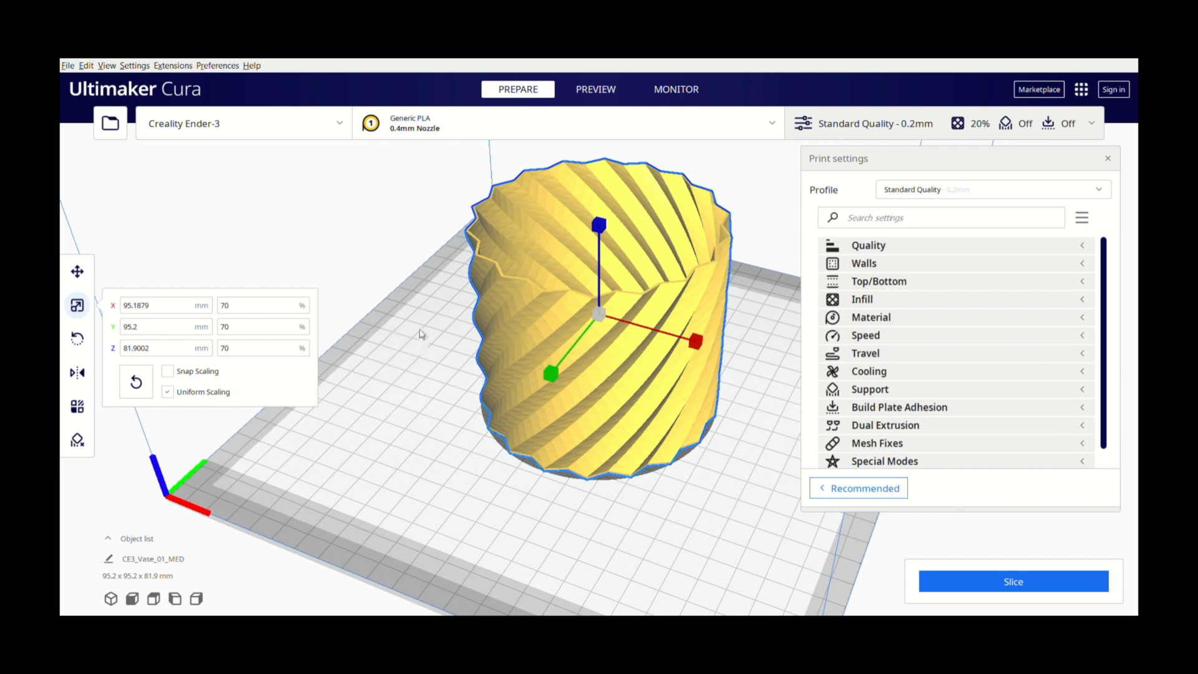
mouse_move(455, 259)
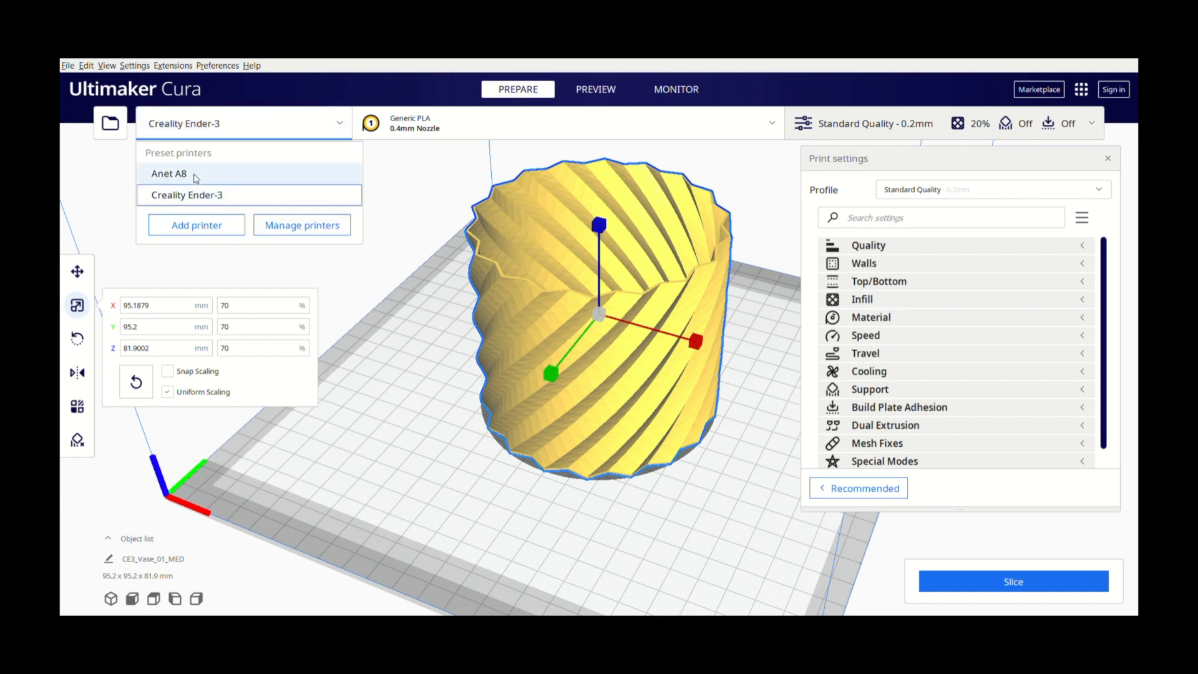
mouse_move(190, 181)
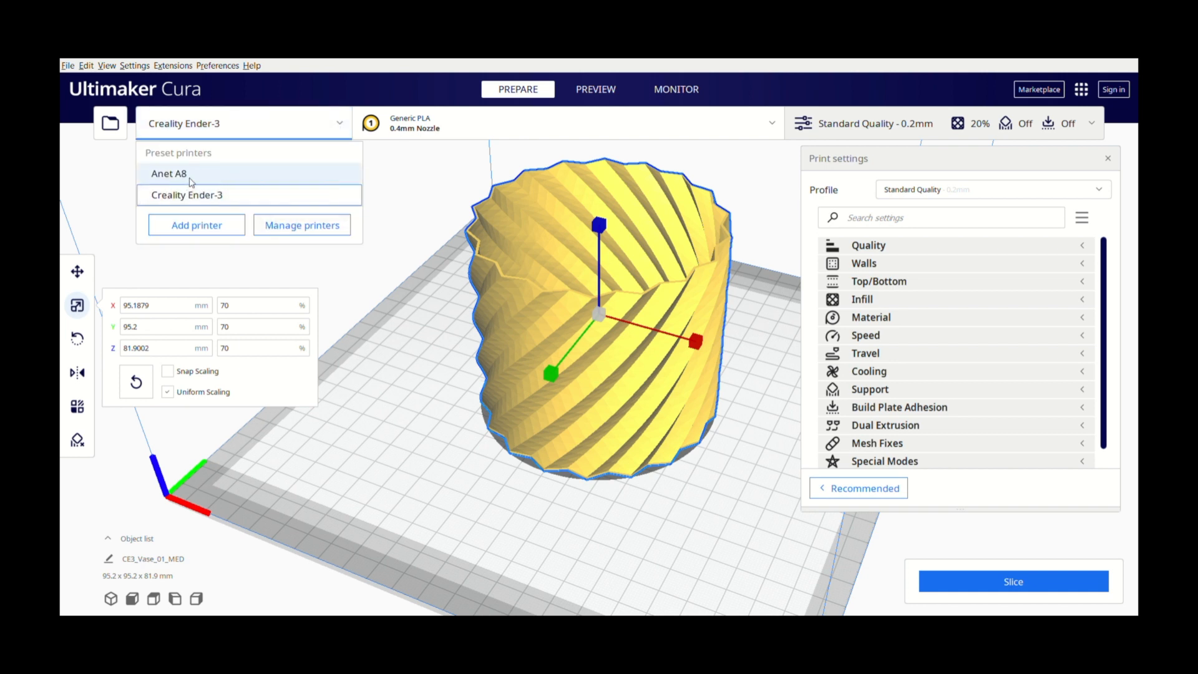
mouse_move(186, 194)
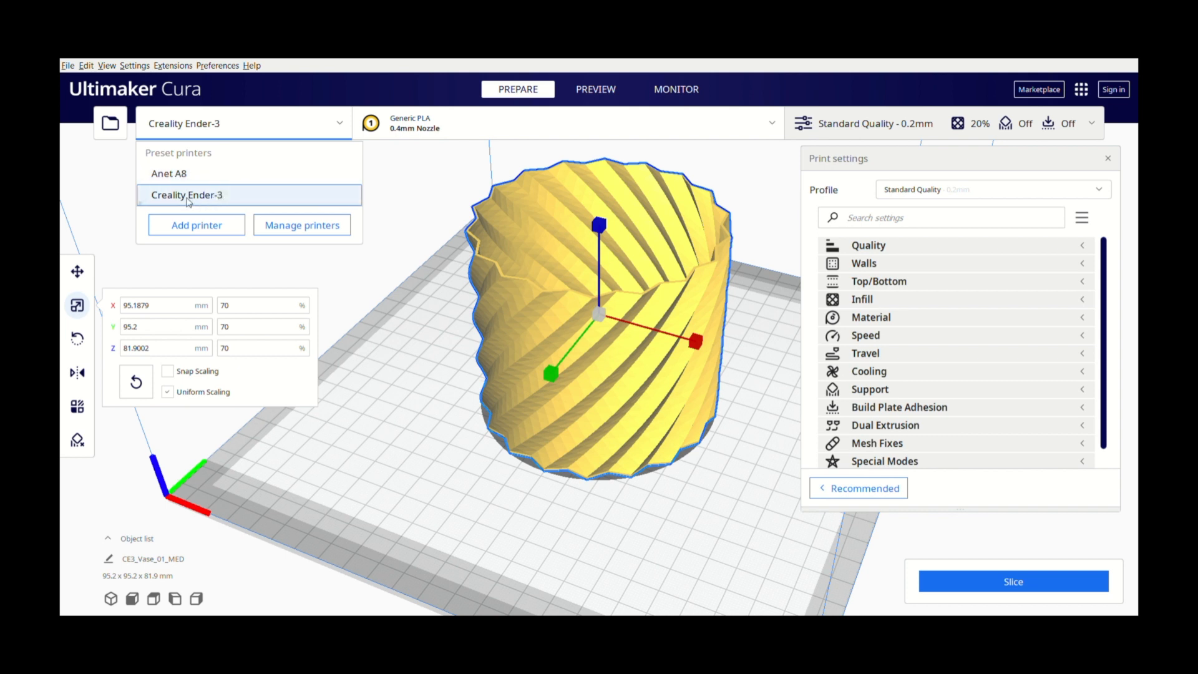
Keep the Ender-3 and Standard Quality 0.2 mm profile, then review Quality layer heights and line widths
click(187, 195)
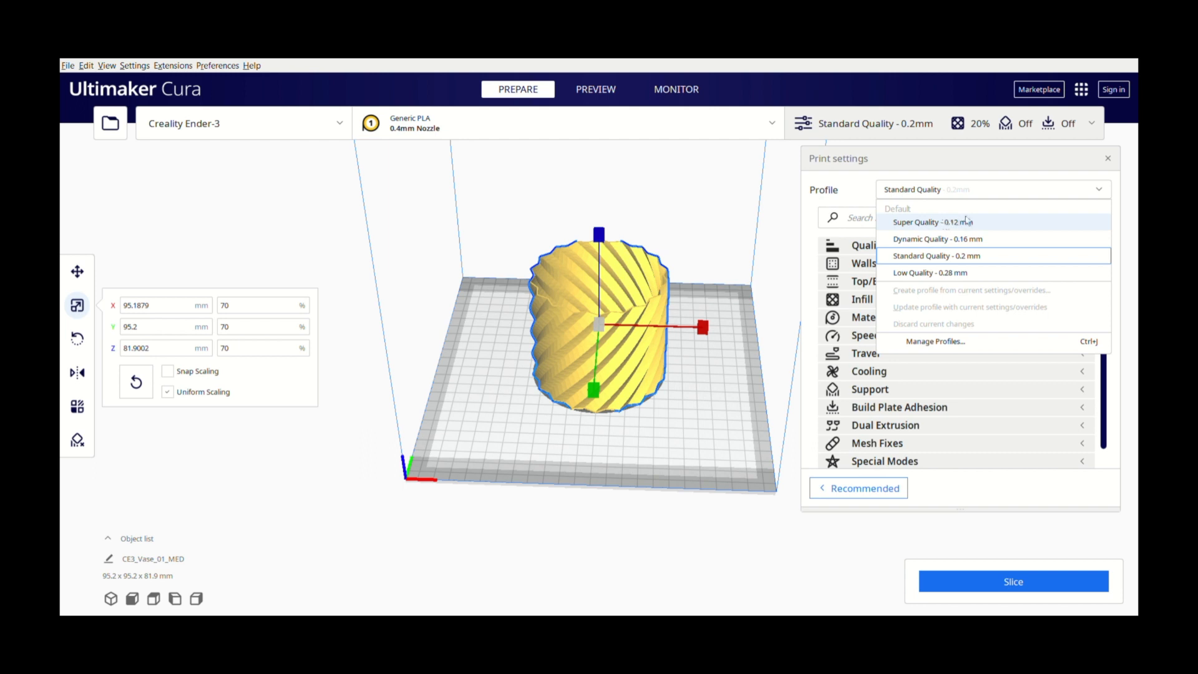
mouse_move(922, 273)
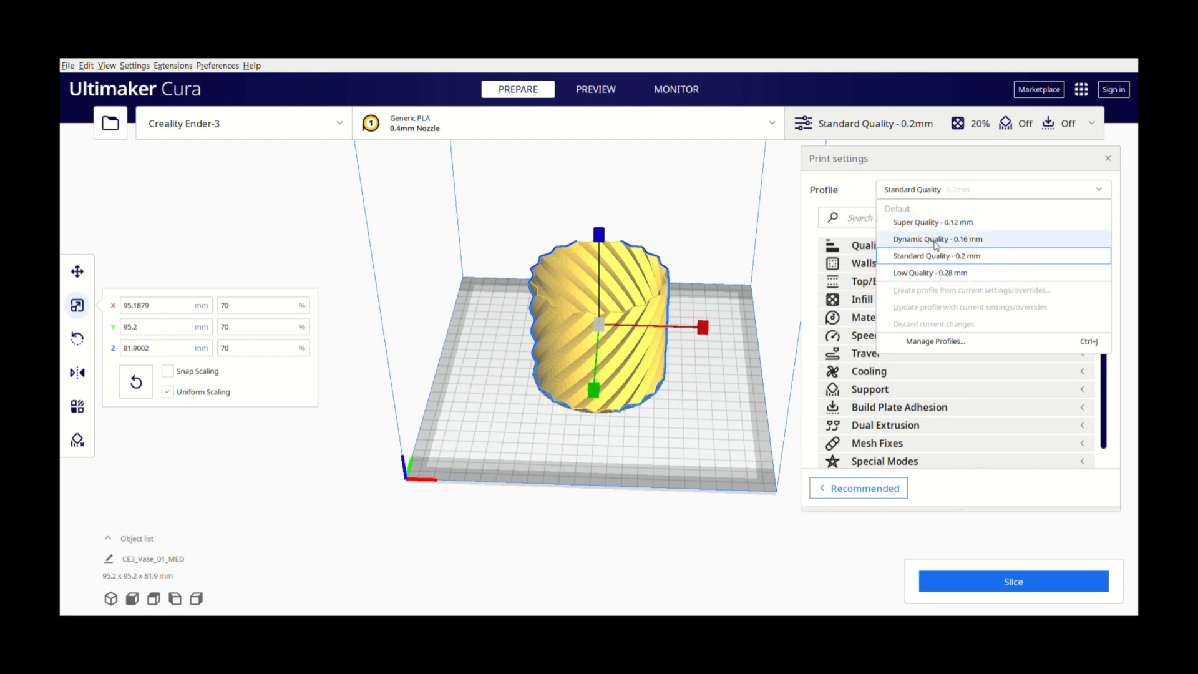
mouse_move(934, 262)
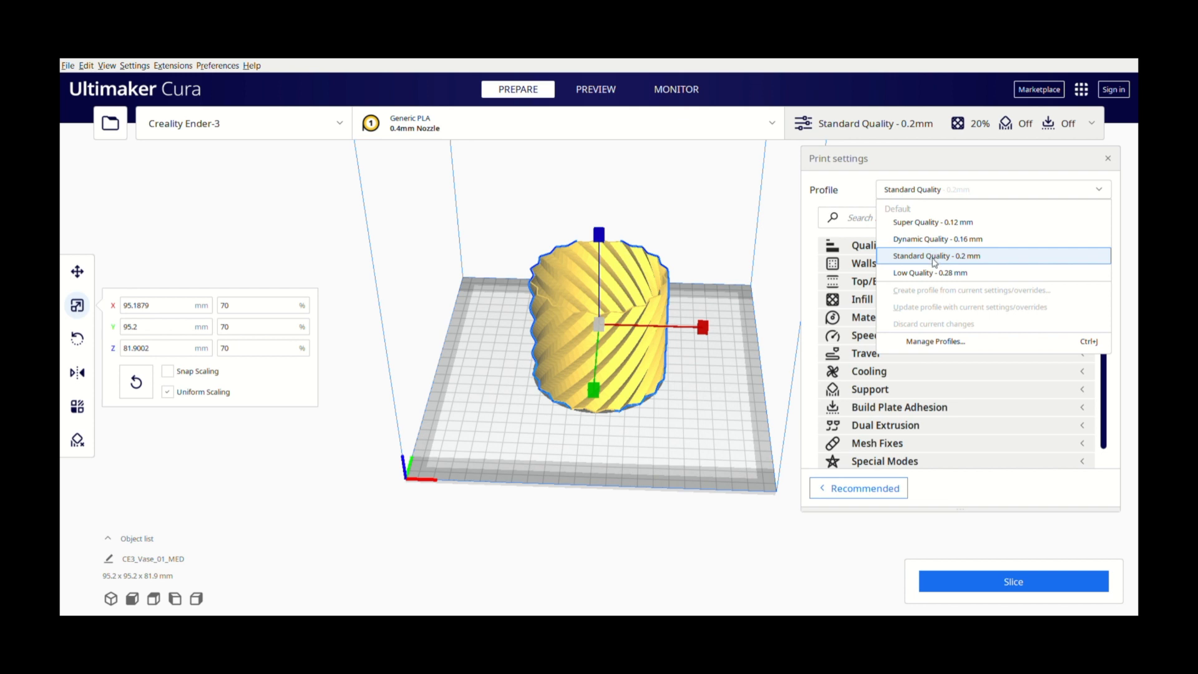
click(936, 256)
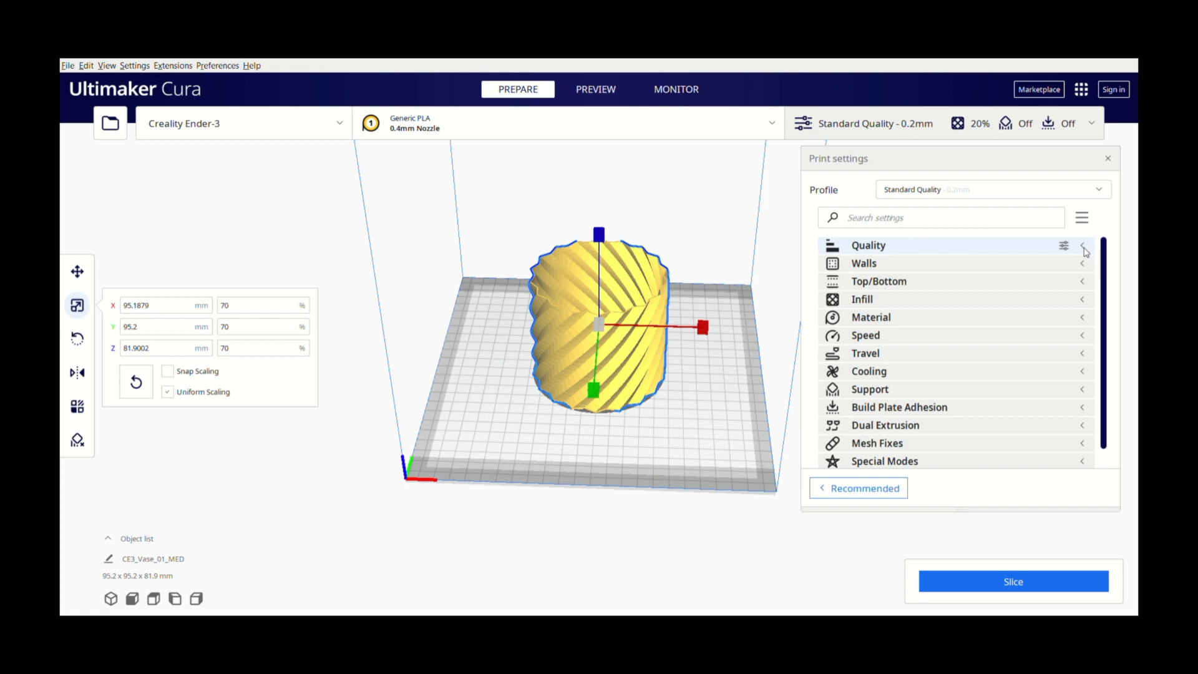
click(1083, 251)
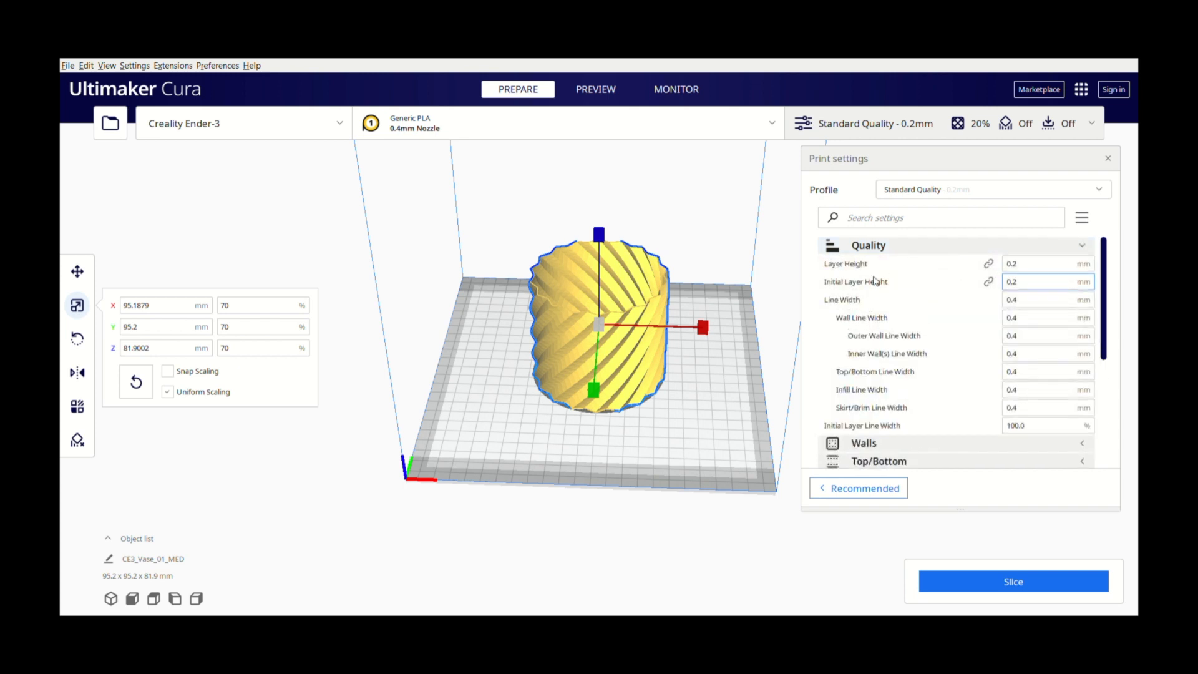
mouse_move(1035, 264)
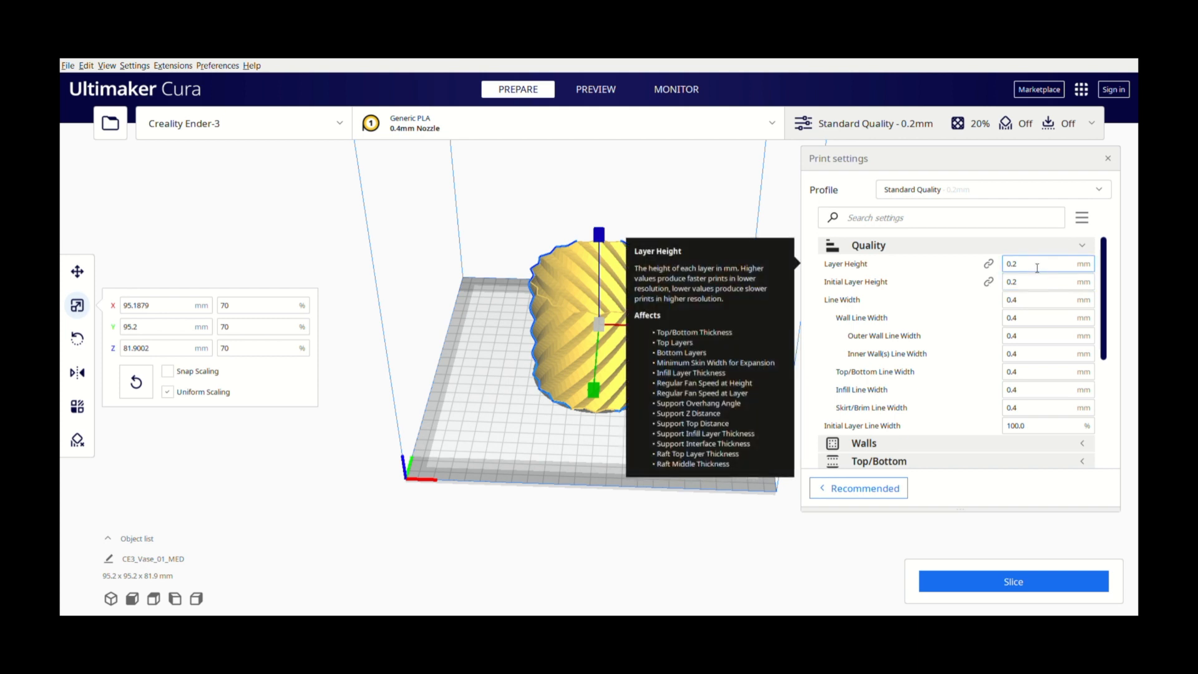
mouse_move(1034, 271)
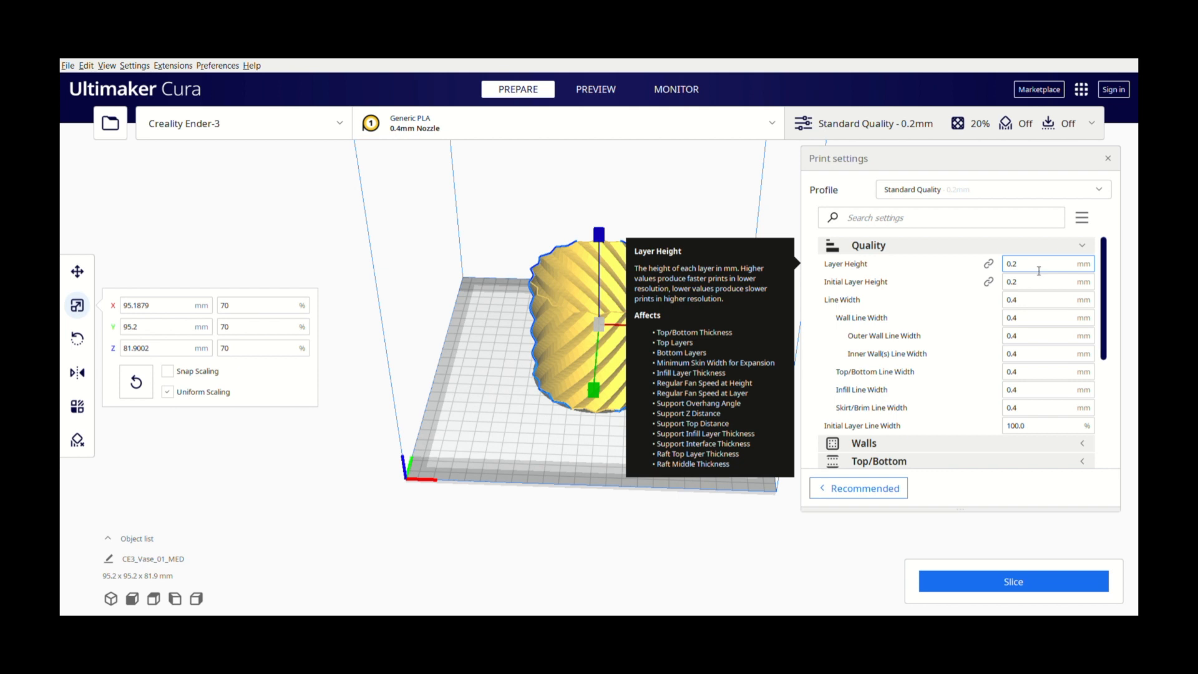
mouse_move(1035, 281)
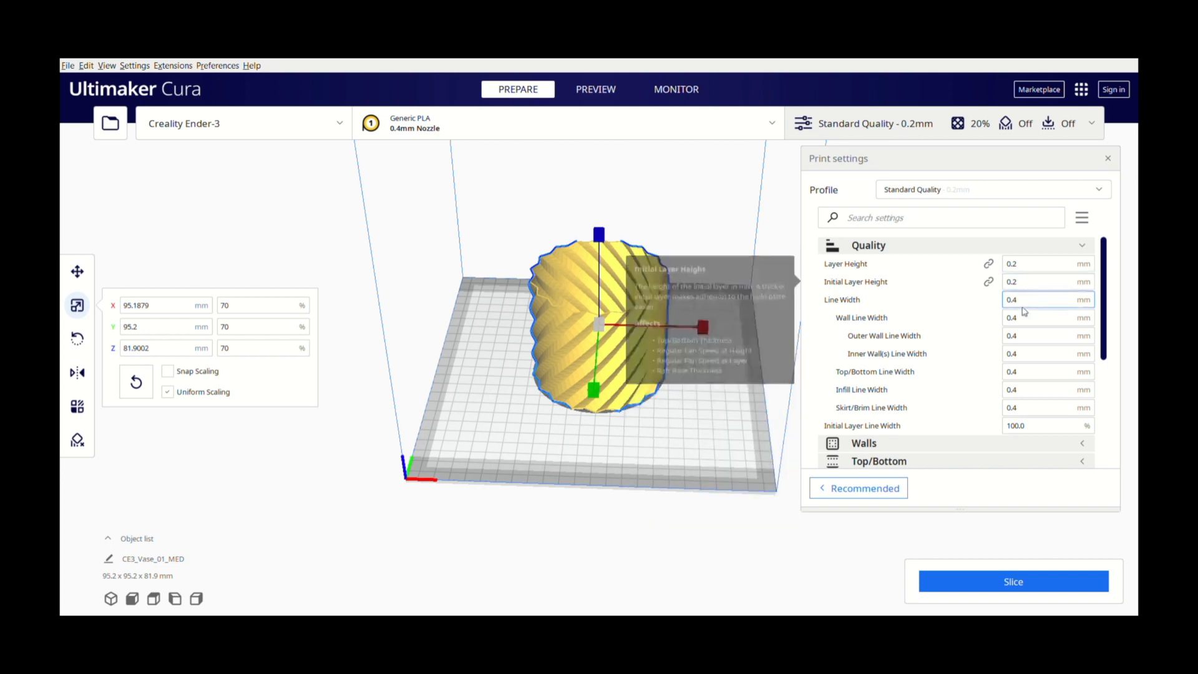
scroll(down, 3)
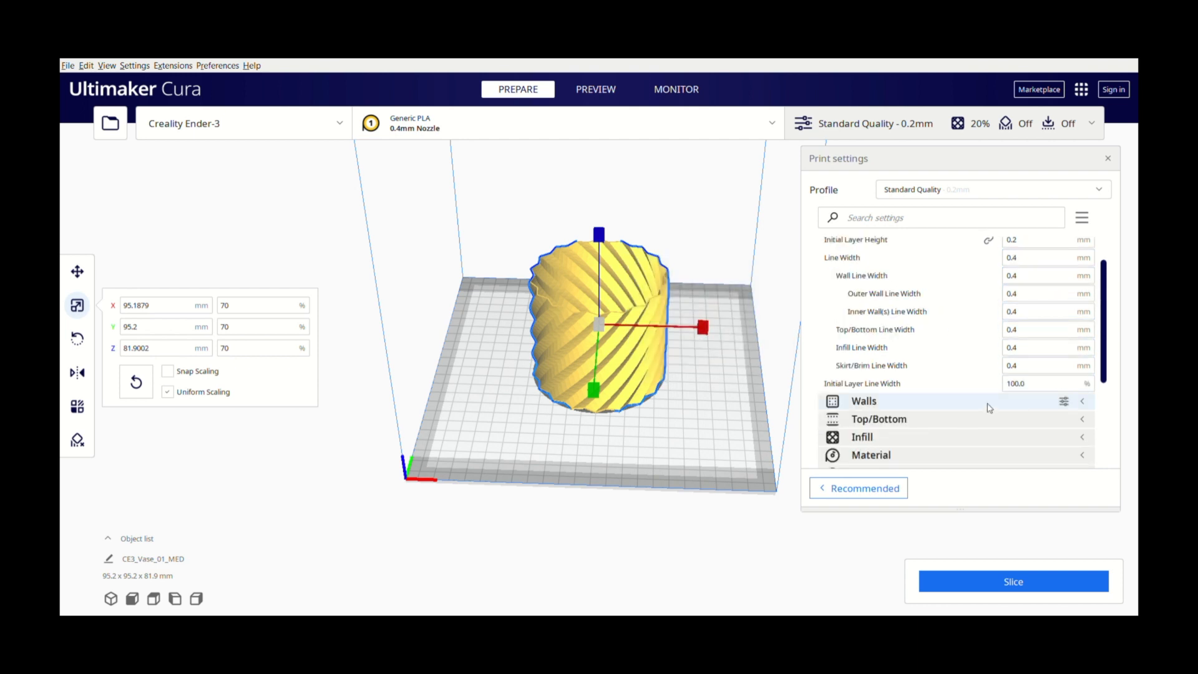
Expand Infill and tilt the view to check 20% density with the Cubic pattern
scroll(down, 3)
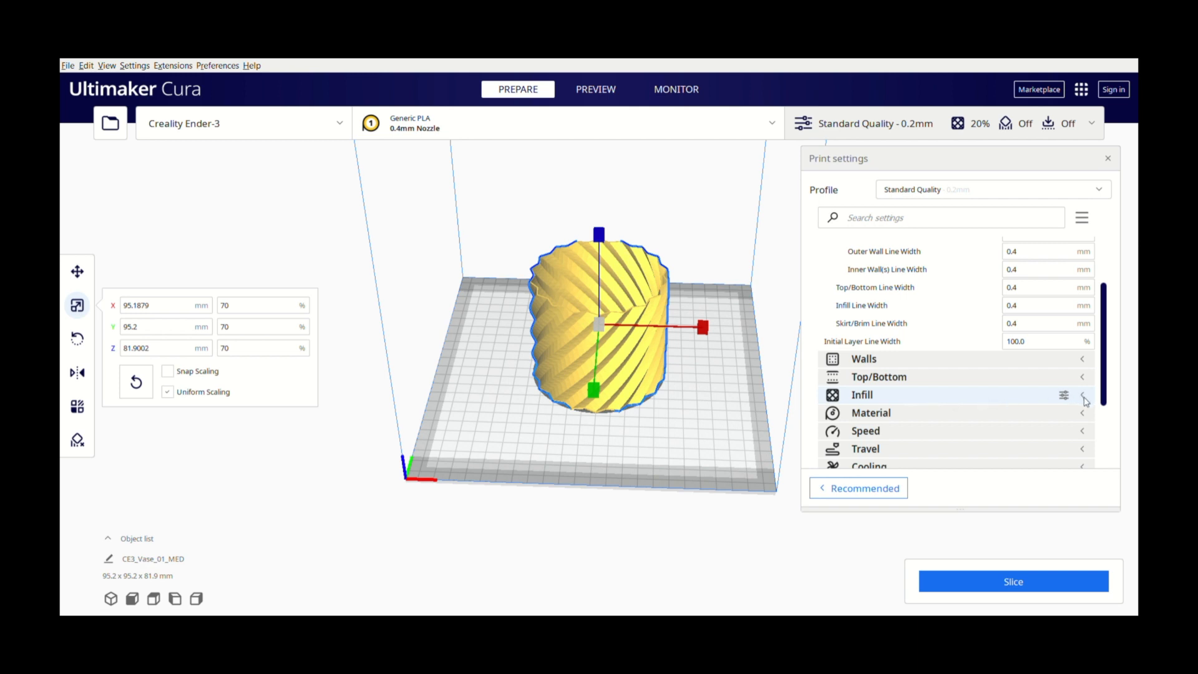
click(862, 394)
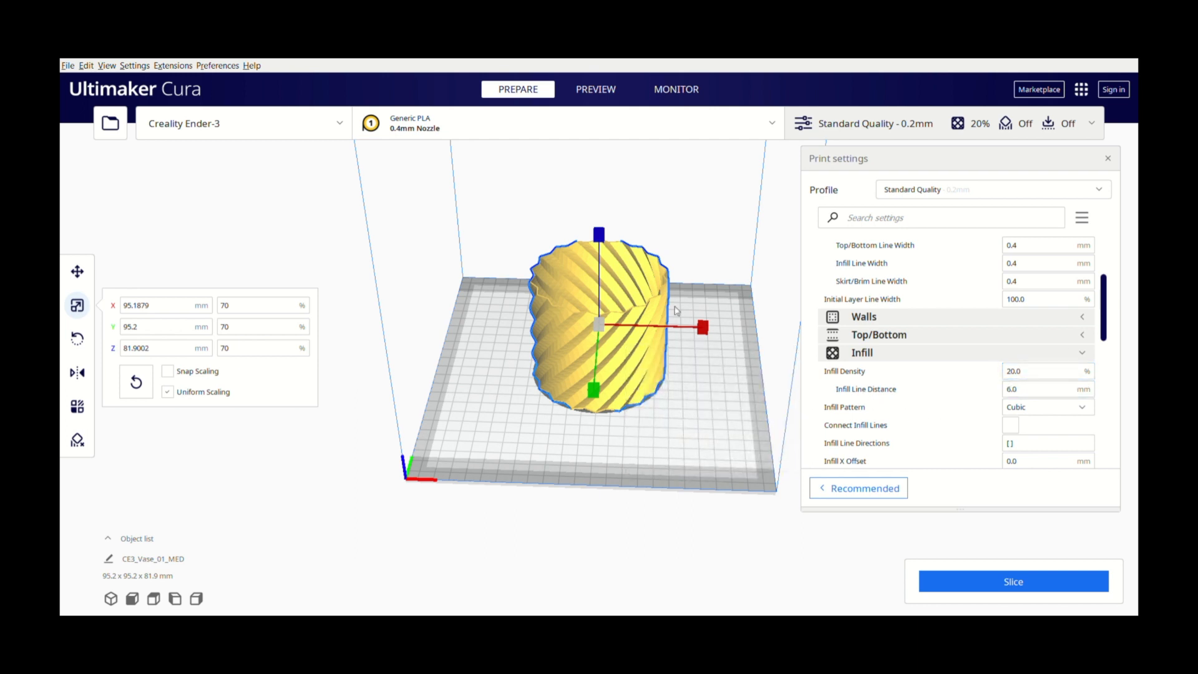
drag(673, 309, 450, 405)
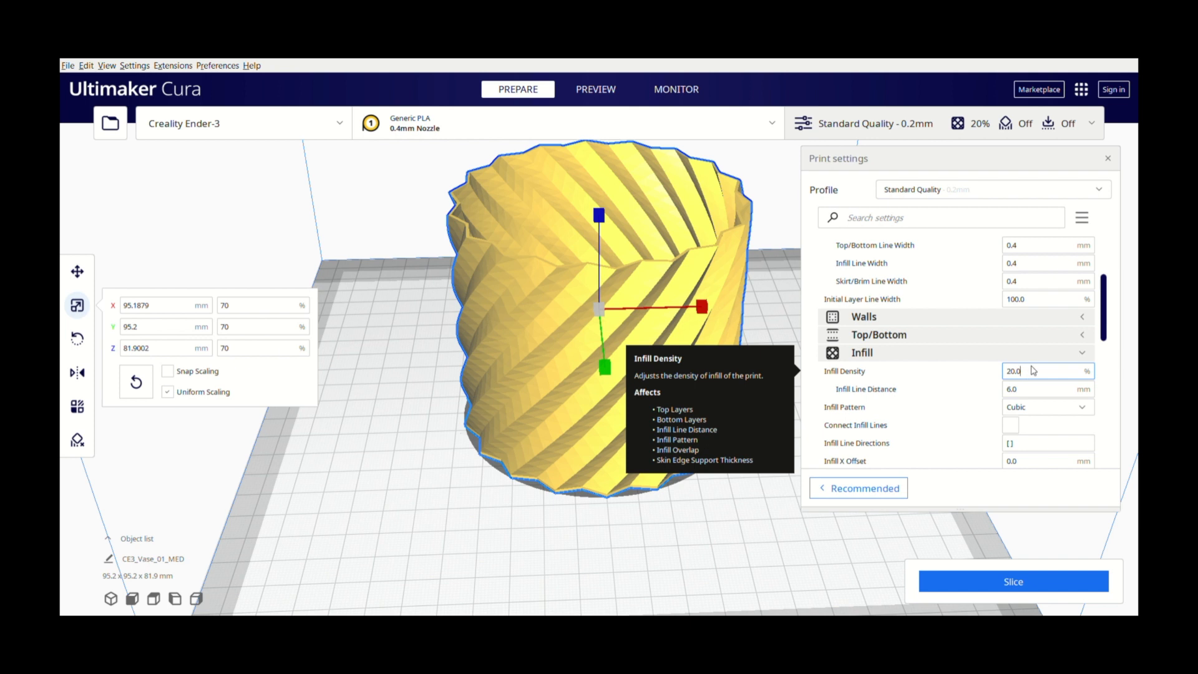
mouse_move(1035, 380)
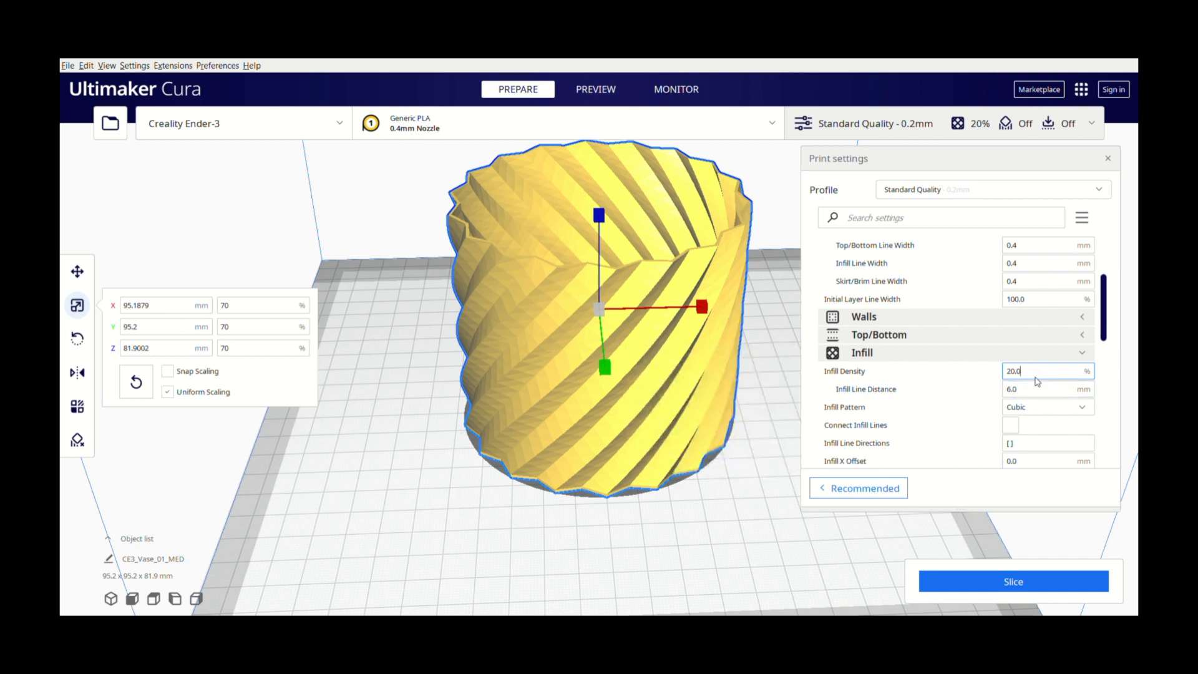
scroll(down, 3)
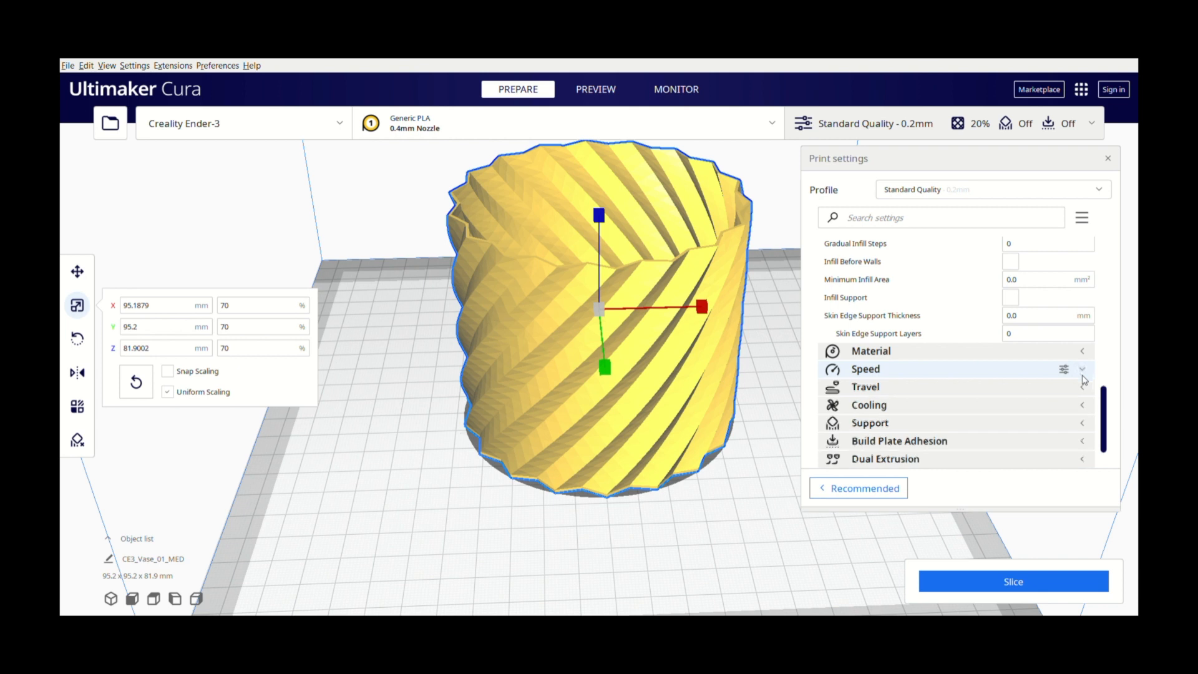
Set Print Speed to 60 mm/s, bringing infill to 60 and walls to 30 mm/s
click(865, 368)
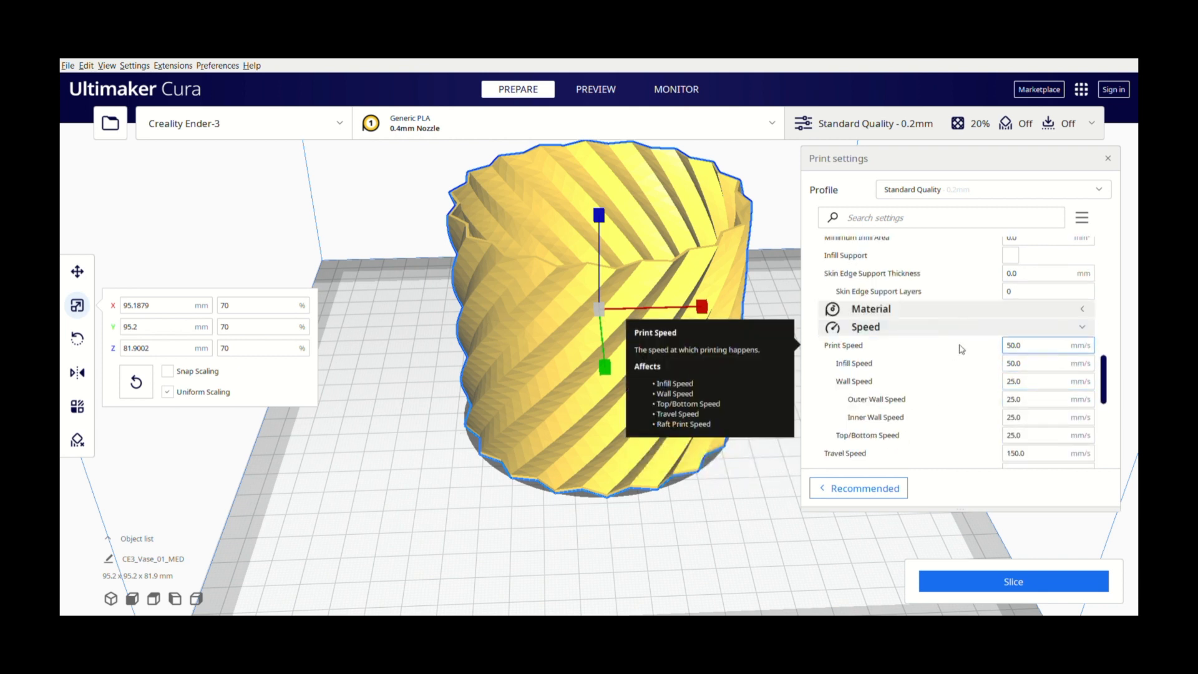
click(1044, 345)
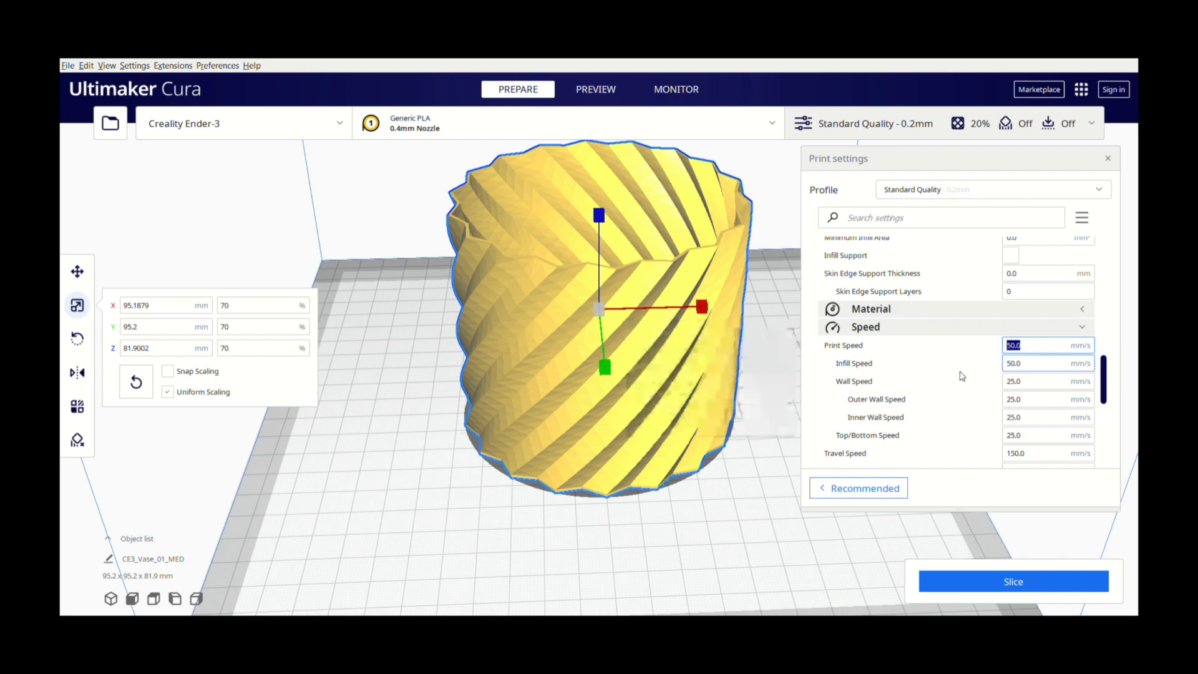
text(60)
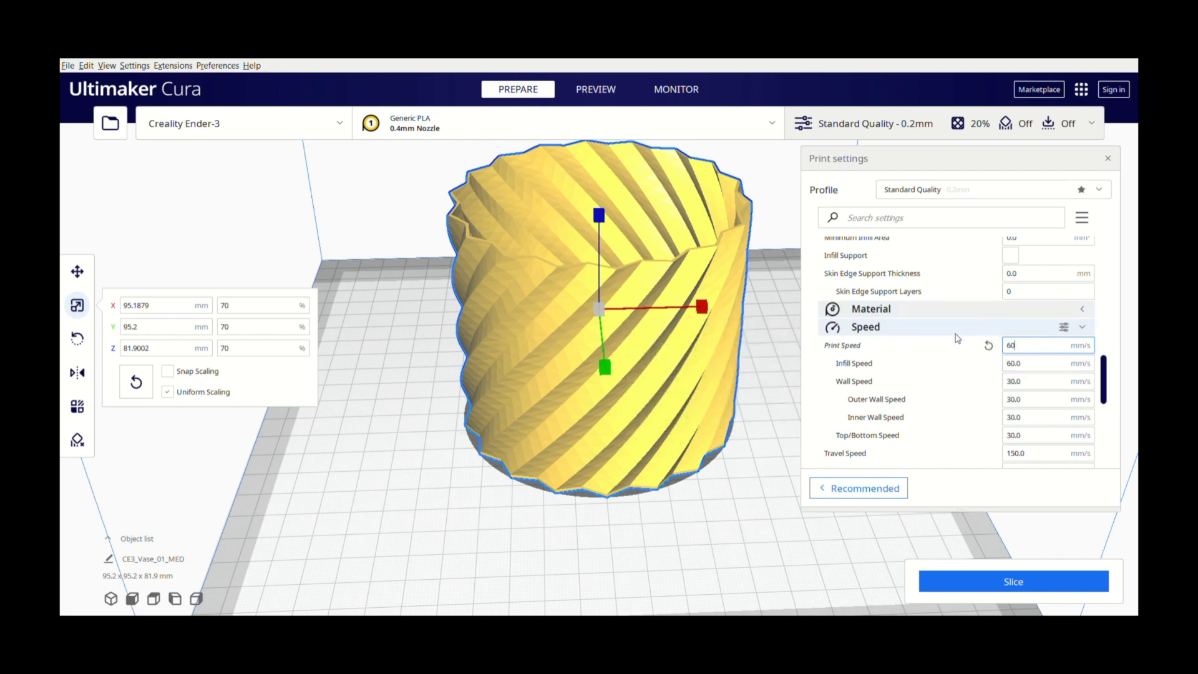
mouse_move(957, 363)
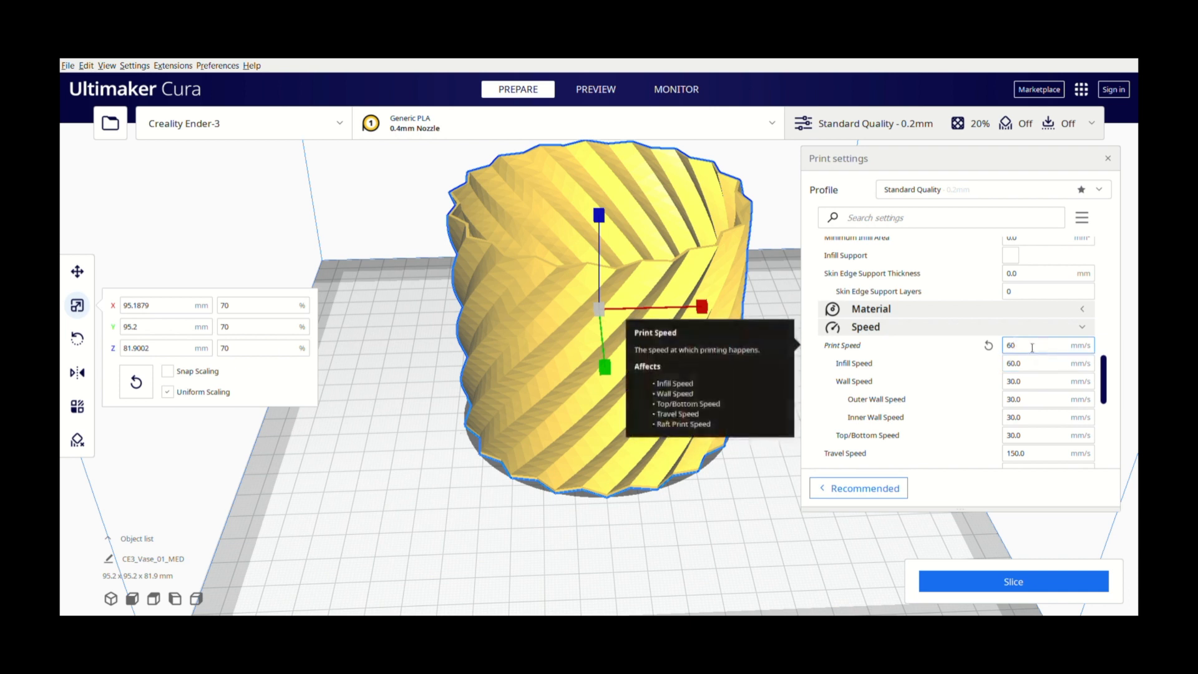
scroll(down, 3)
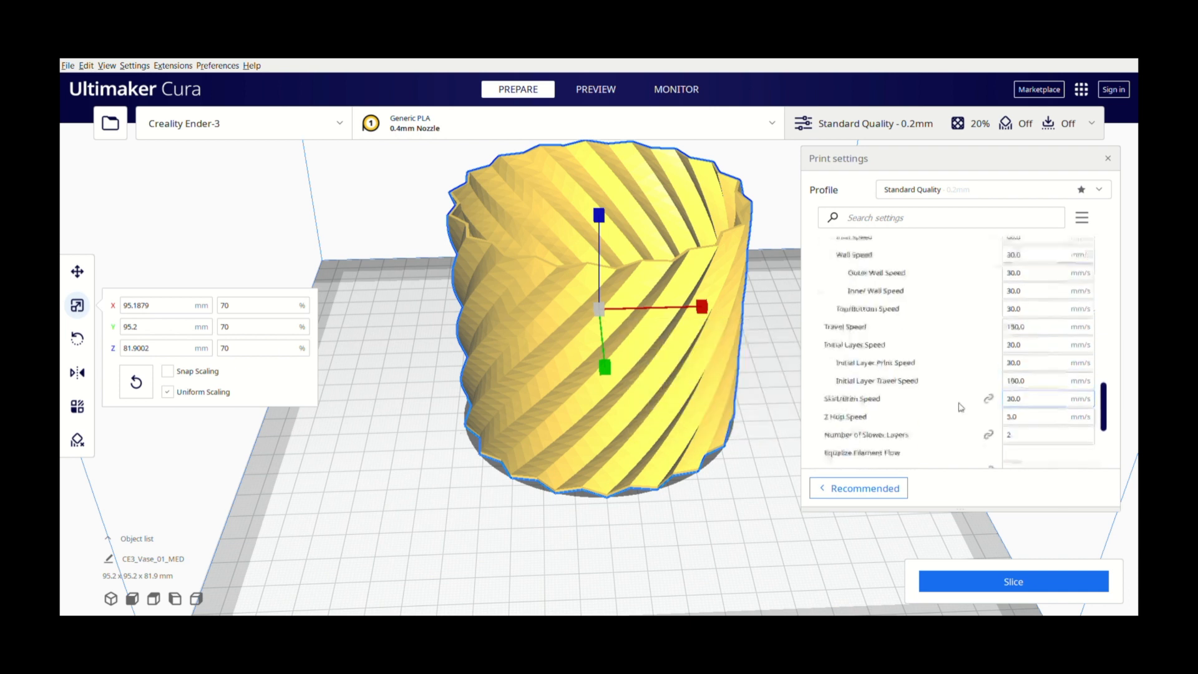
scroll(down, 3)
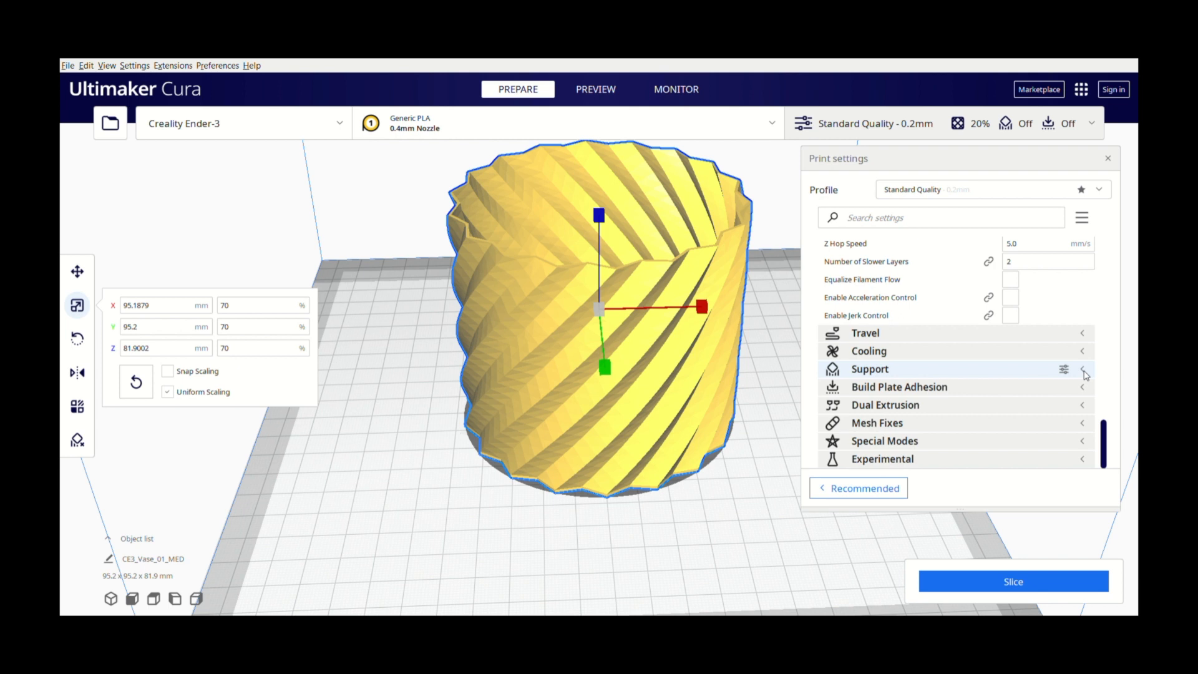
Show the Support settings and tip the vase 90° onto its side (81.9 × 95.2 × 95.2 mm)
click(1083, 369)
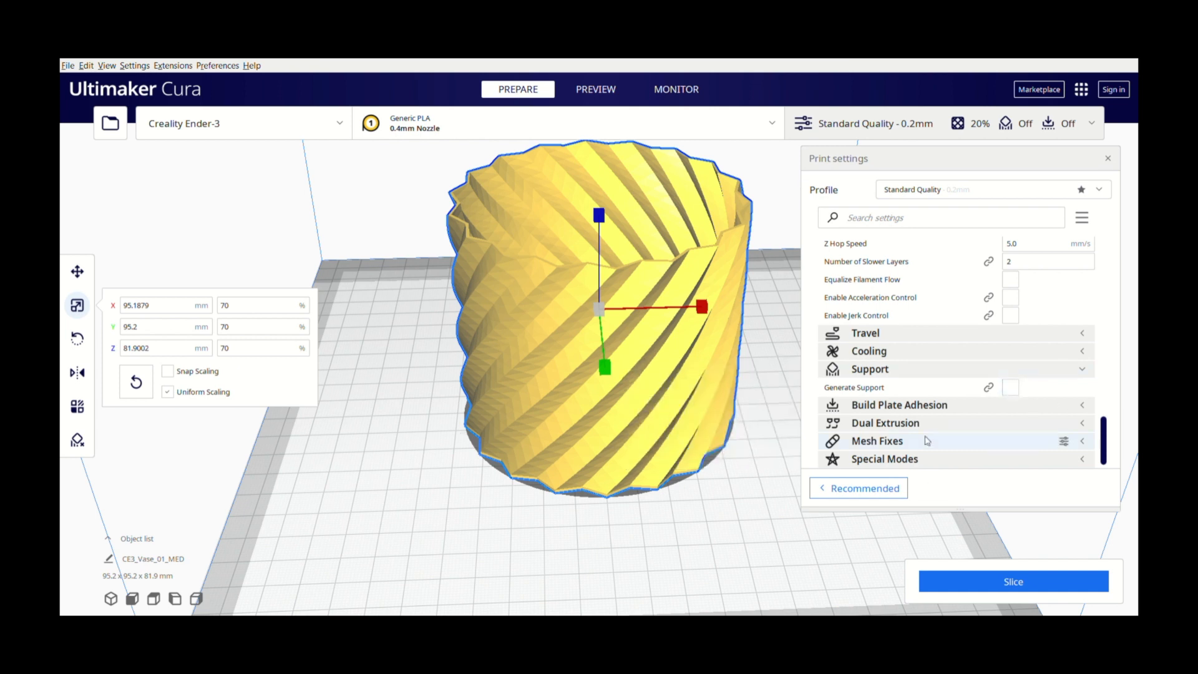
mouse_move(449, 512)
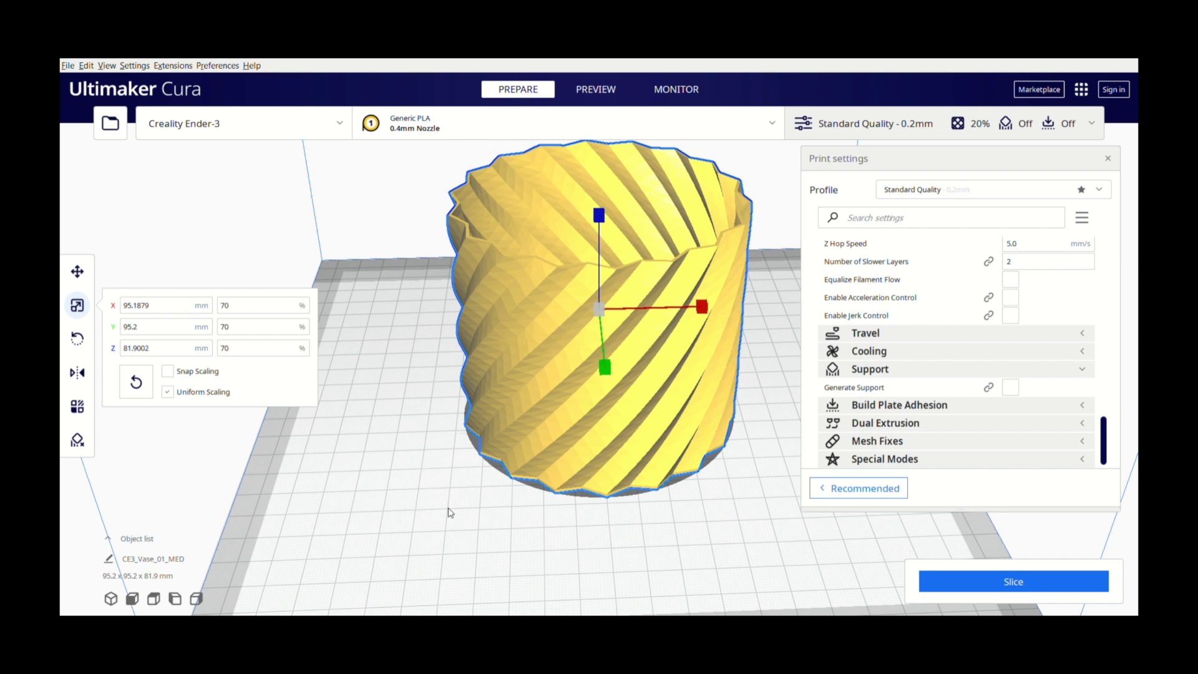
mouse_move(444, 539)
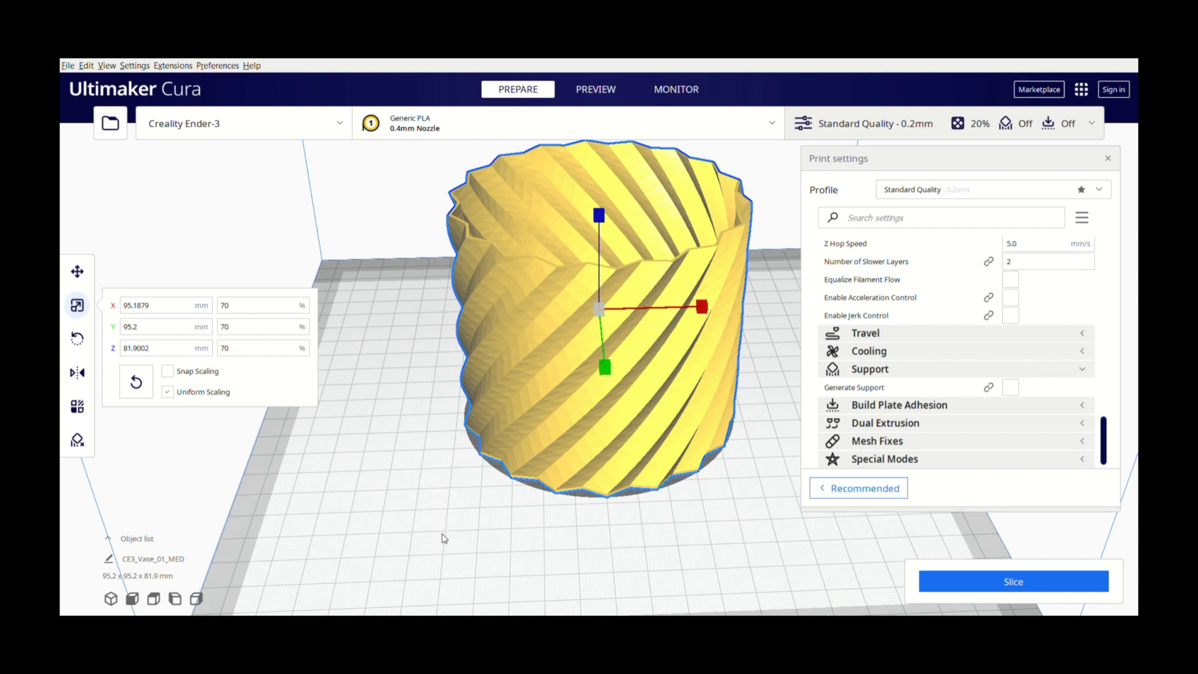
mouse_move(467, 549)
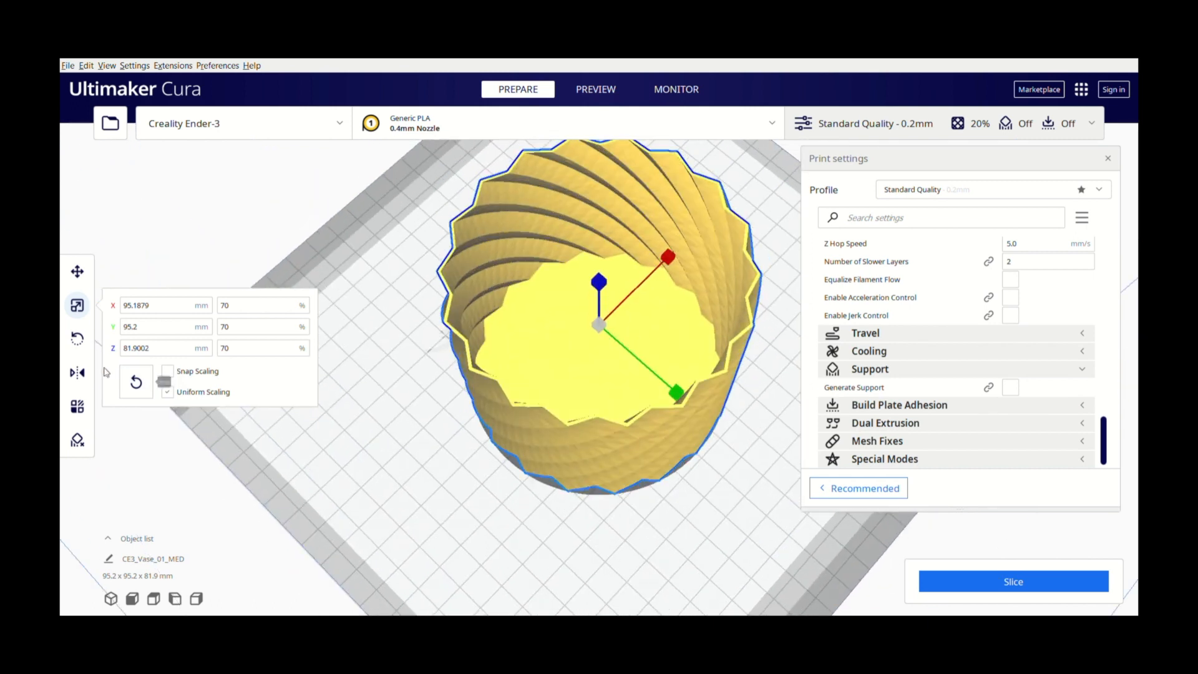
mouse_move(77, 339)
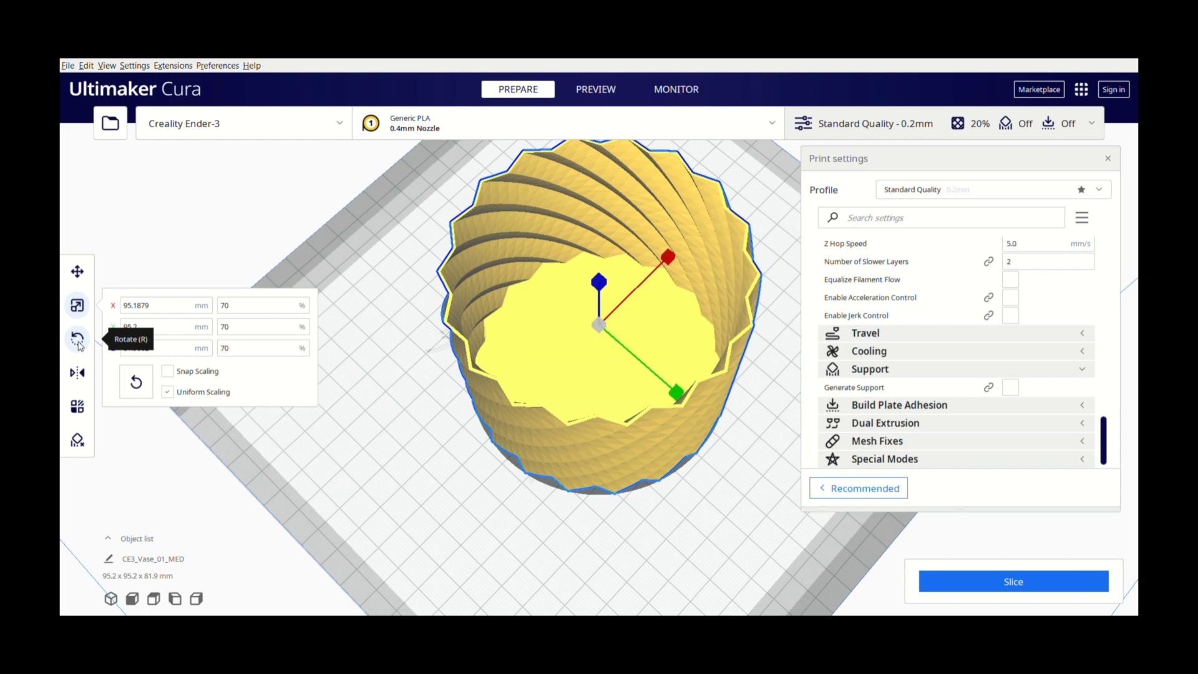
click(77, 341)
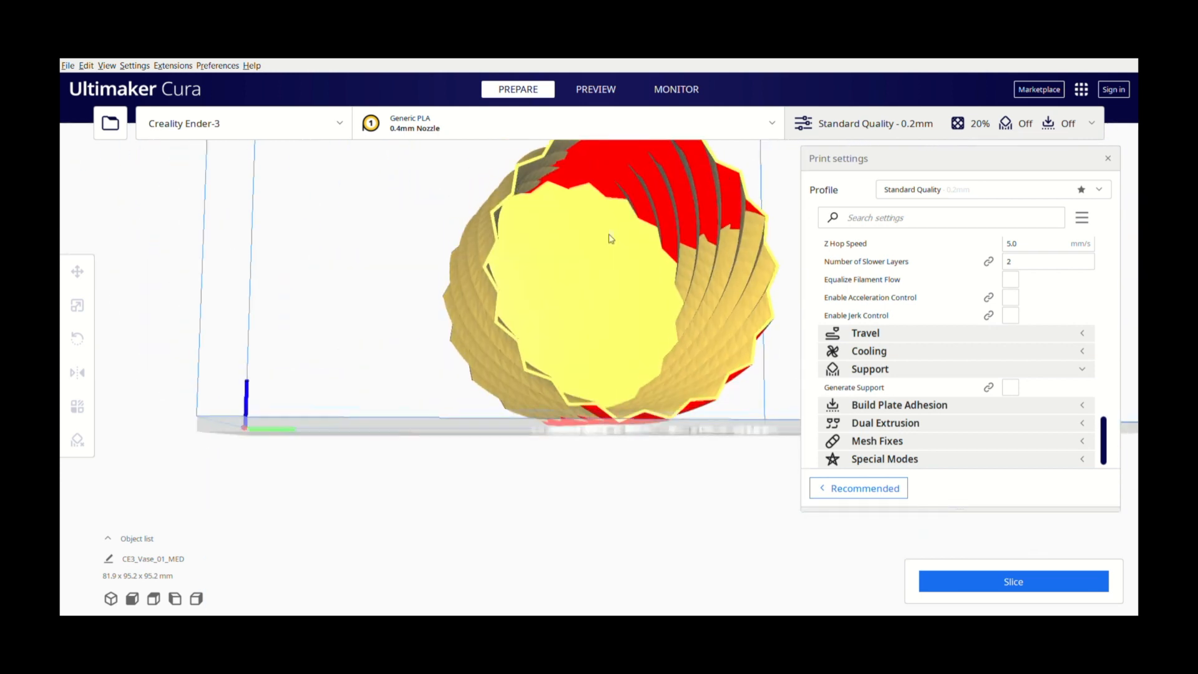
drag(607, 237, 440, 268)
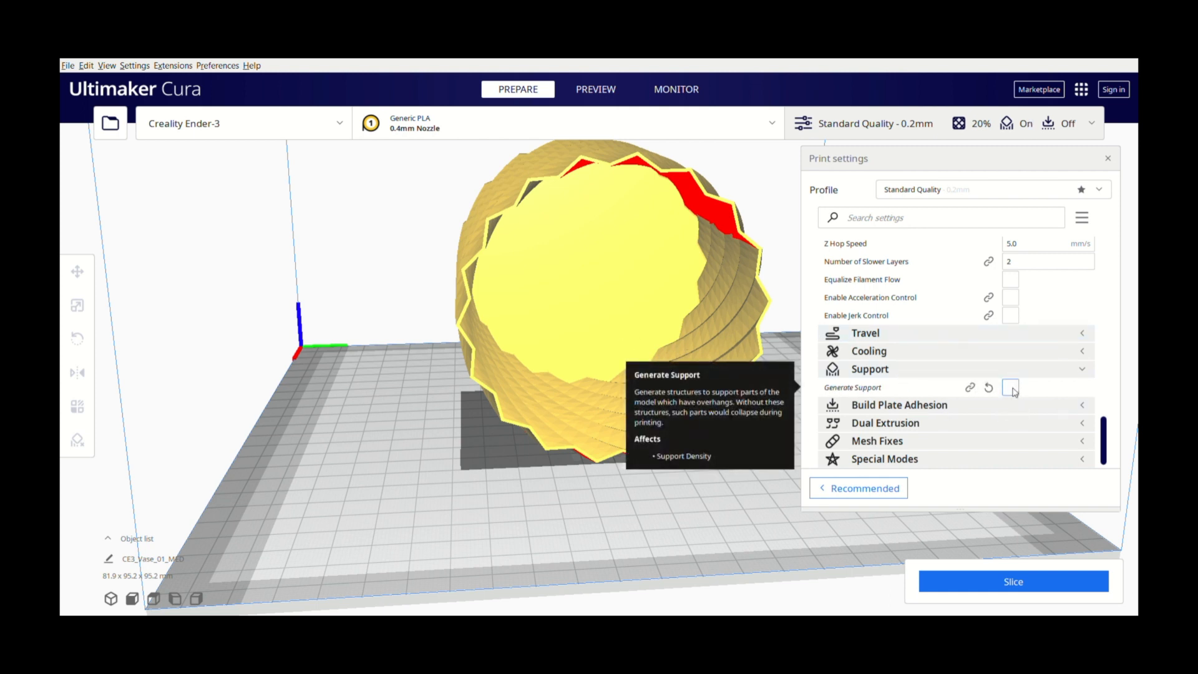
scroll(down, 3)
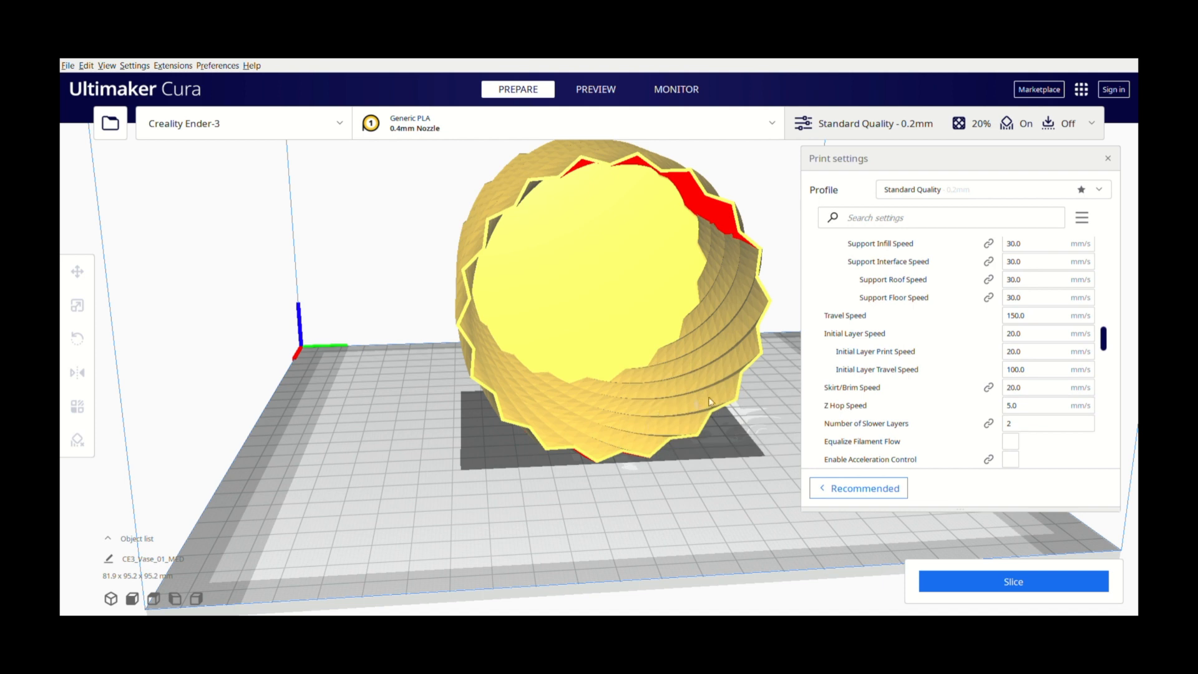
mouse_move(600, 407)
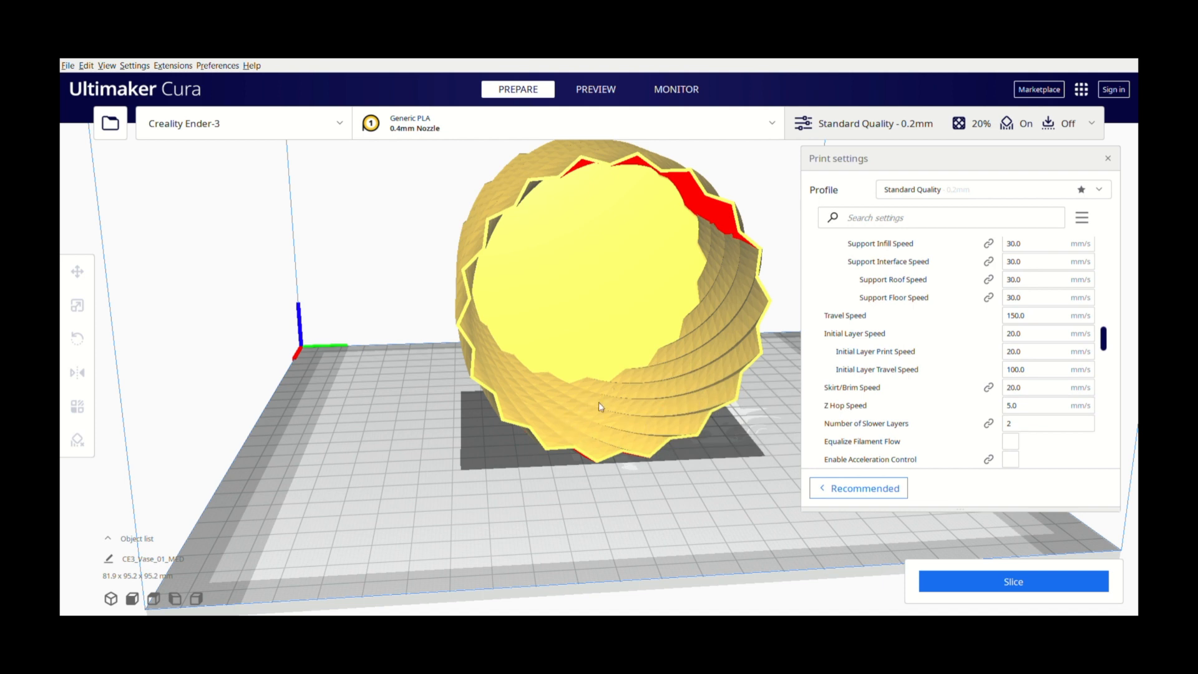
mouse_move(633, 169)
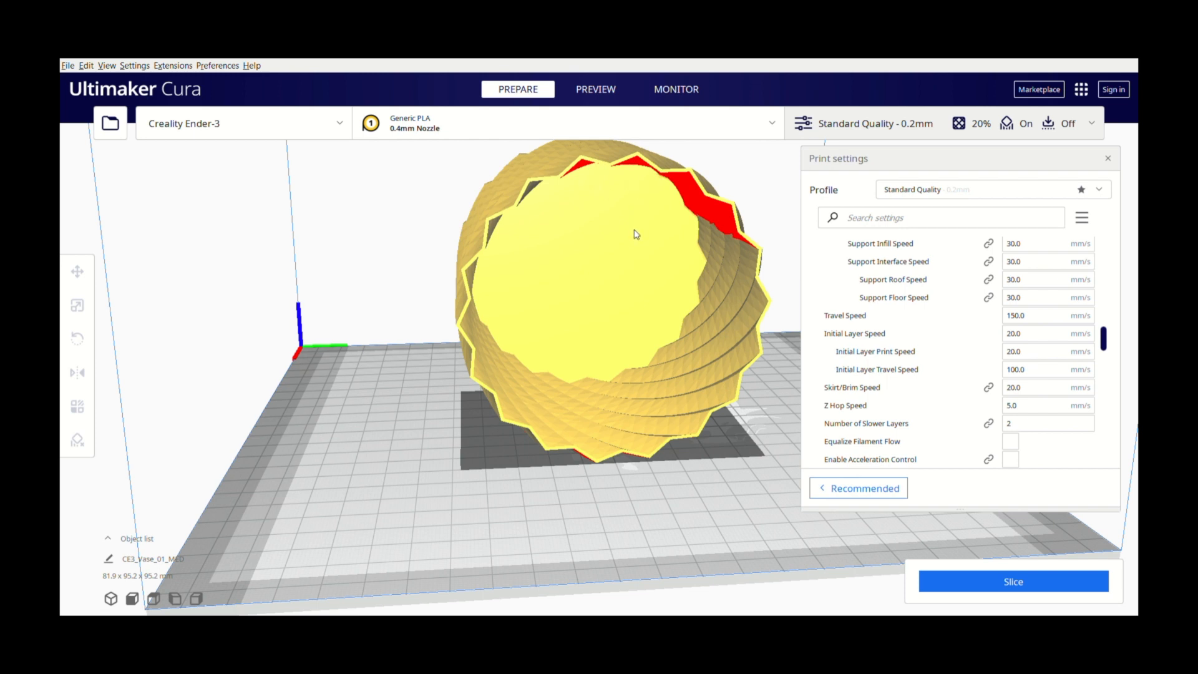
mouse_move(640, 234)
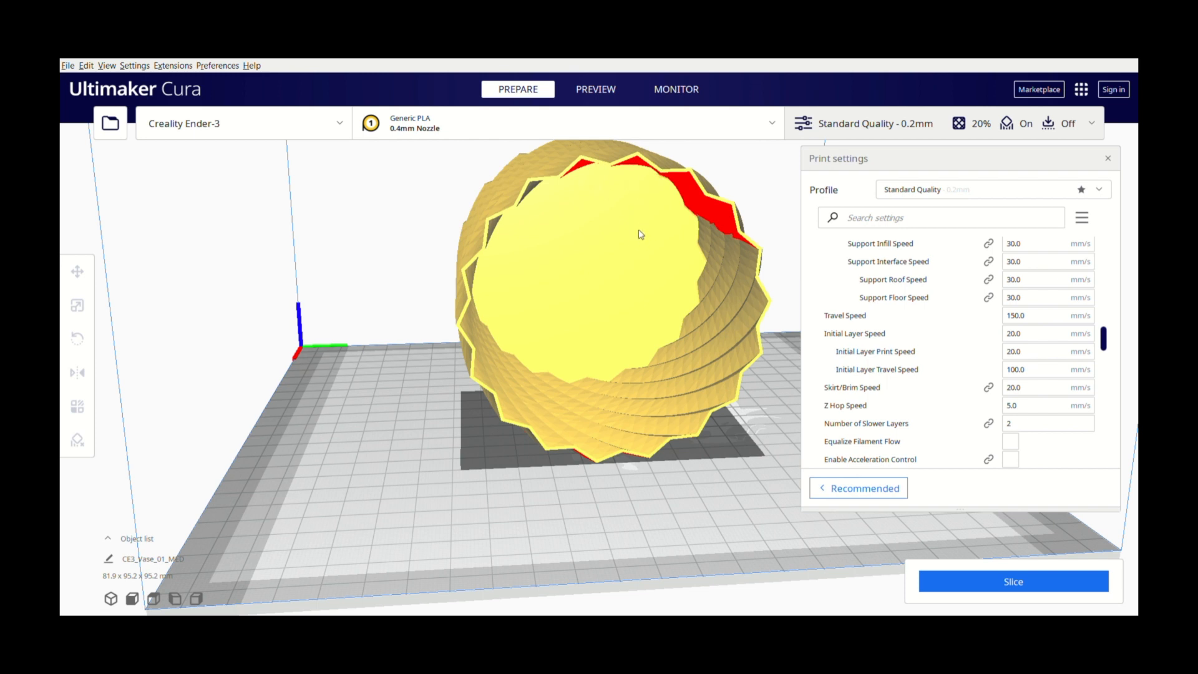
mouse_move(620, 323)
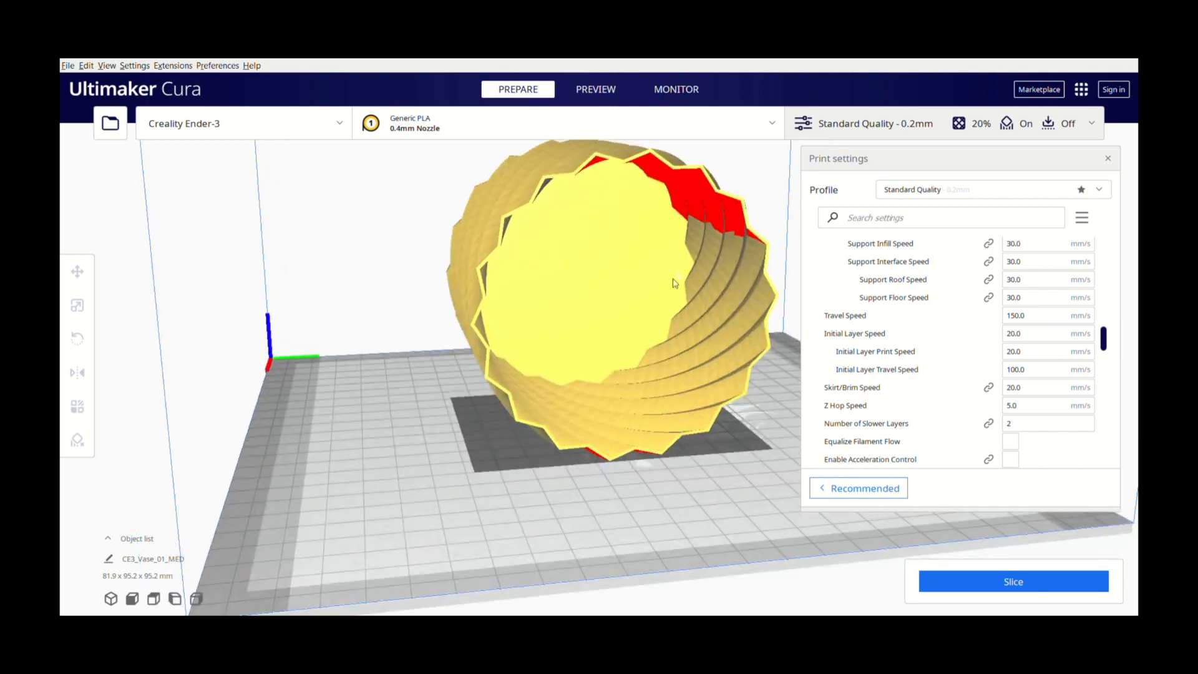
mouse_move(647, 266)
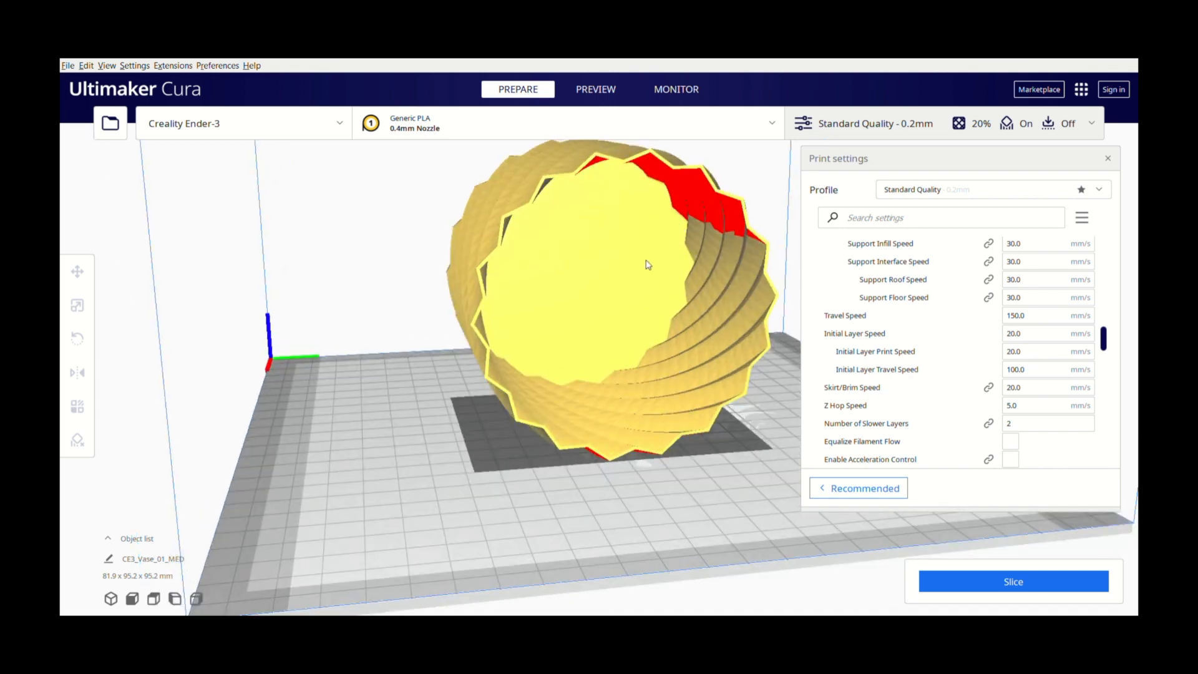
drag(646, 264, 626, 293)
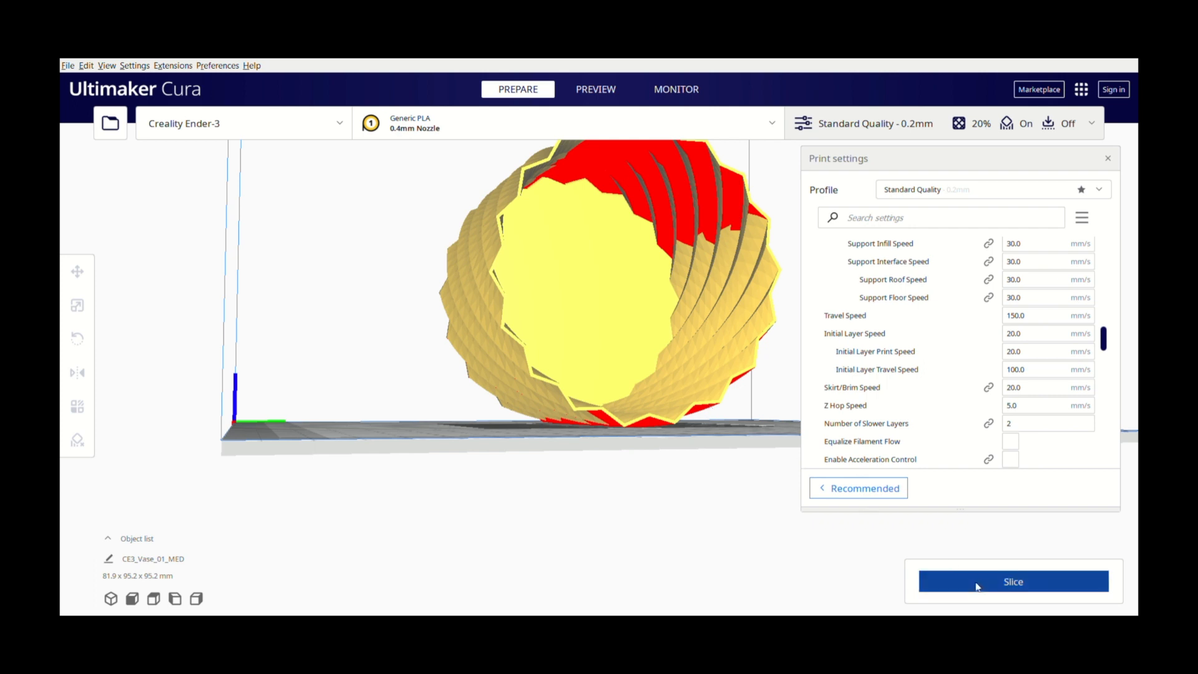
mouse_move(1024, 587)
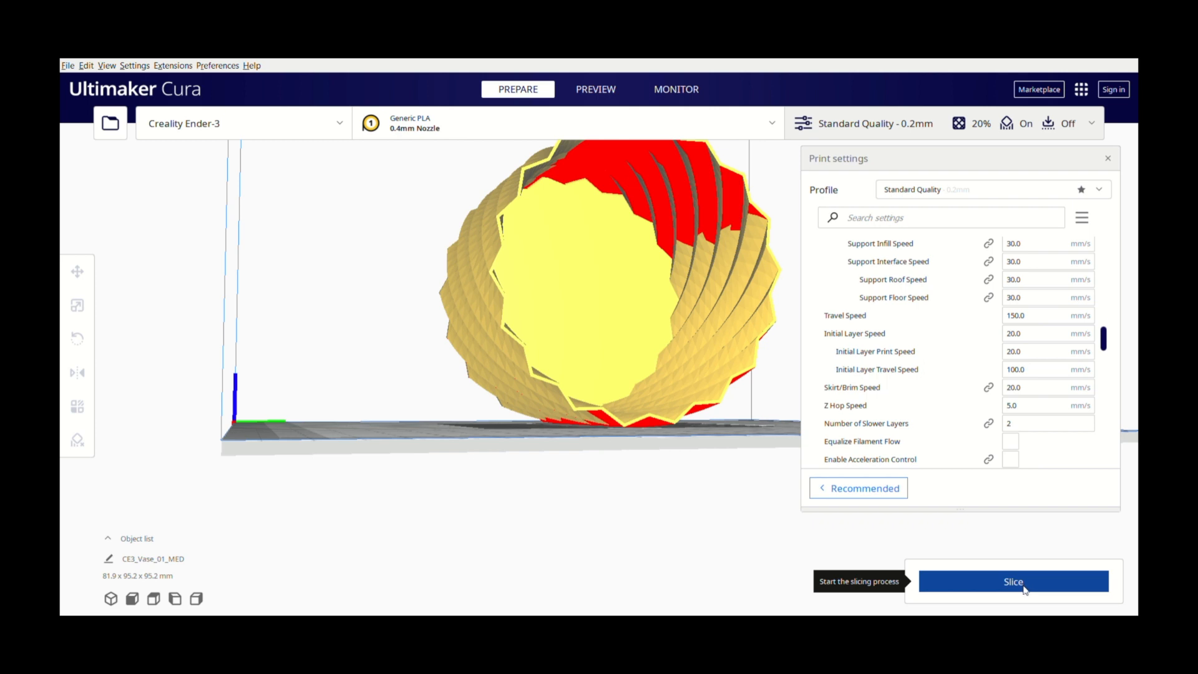
Slice the sideways vase and orbit its layer preview to inspect the supports
click(1013, 581)
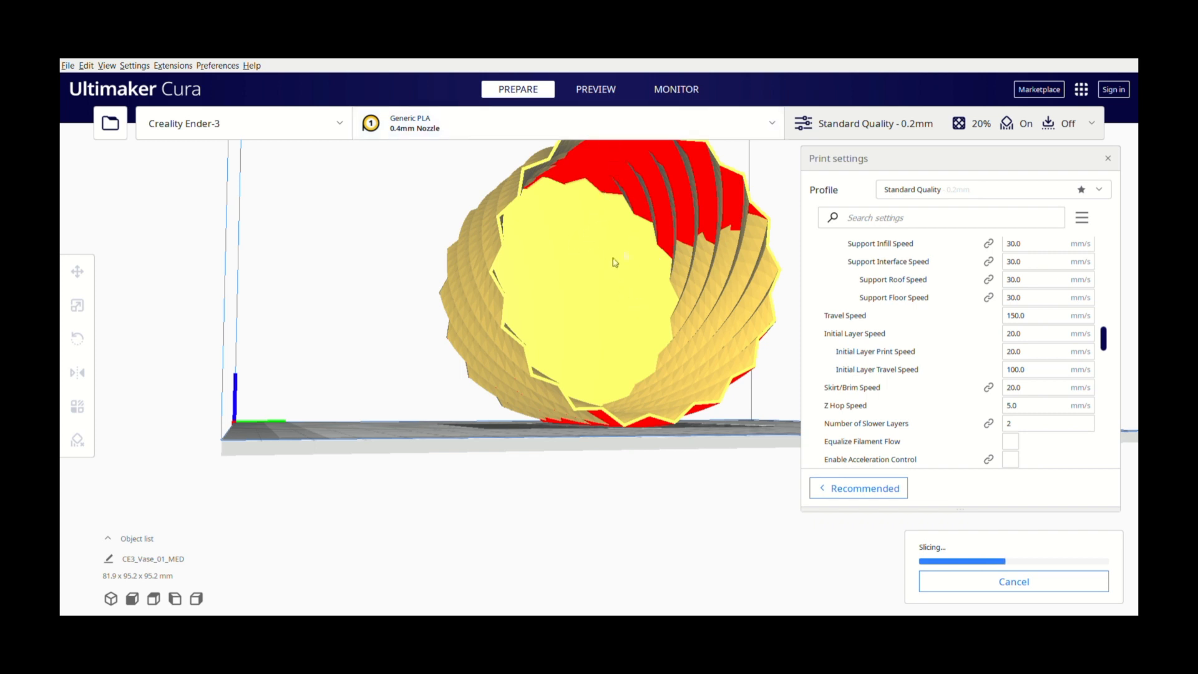
mouse_move(458, 362)
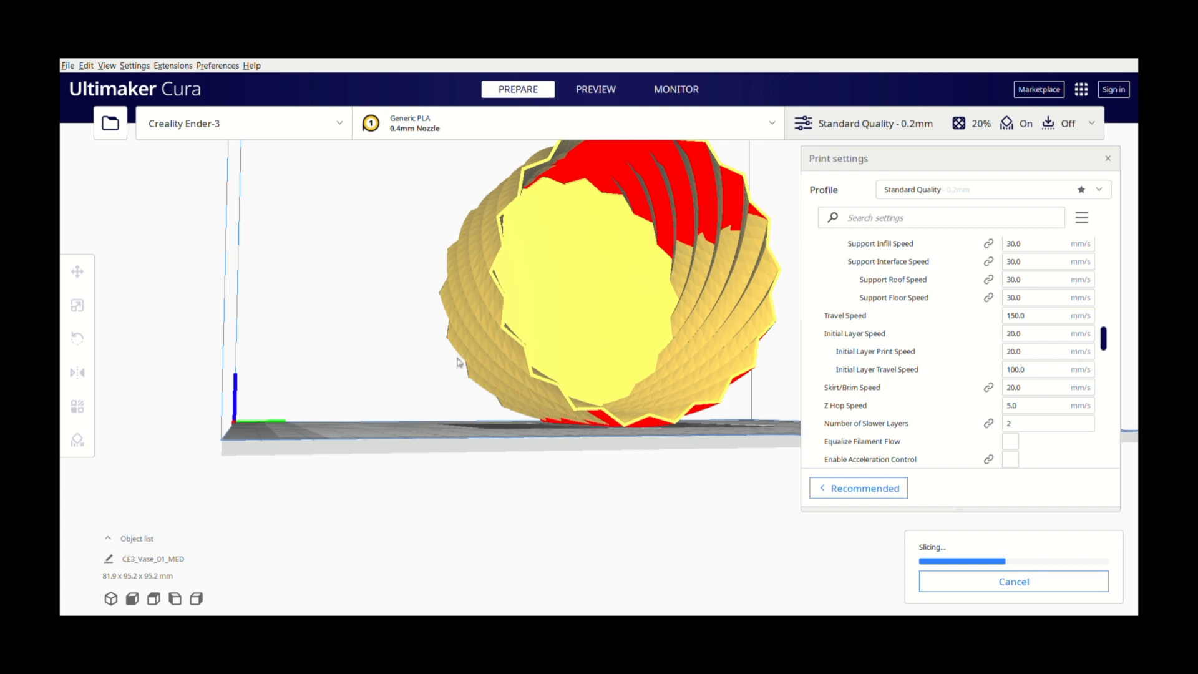
mouse_move(447, 321)
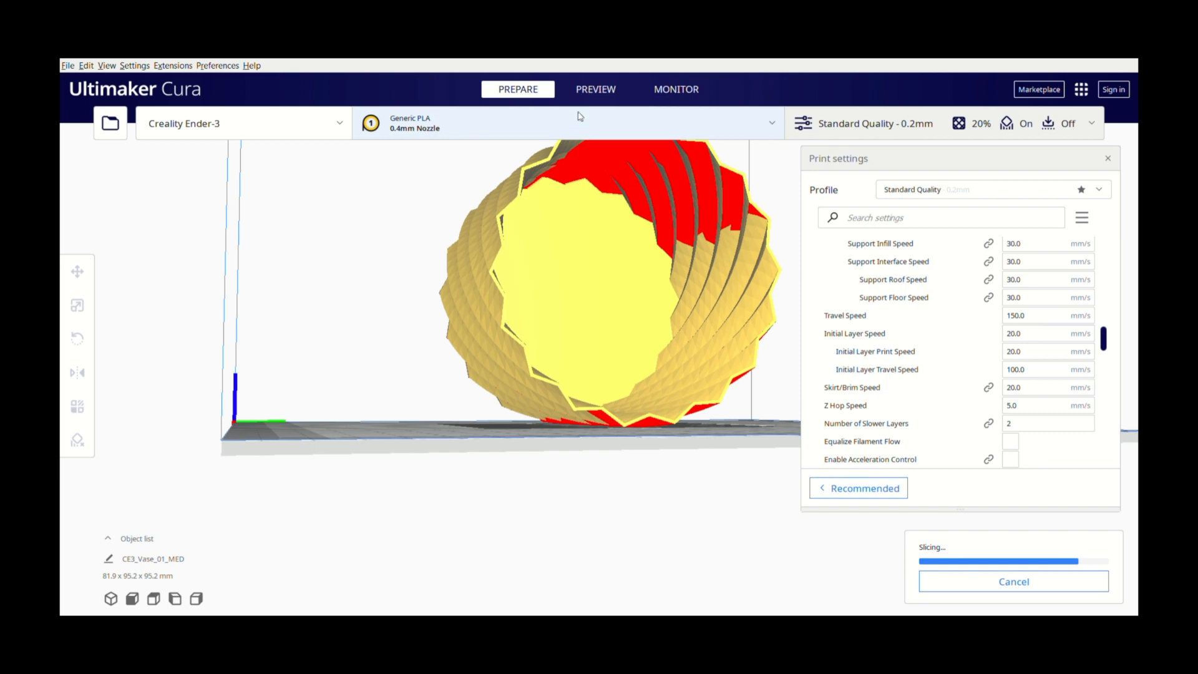
click(595, 88)
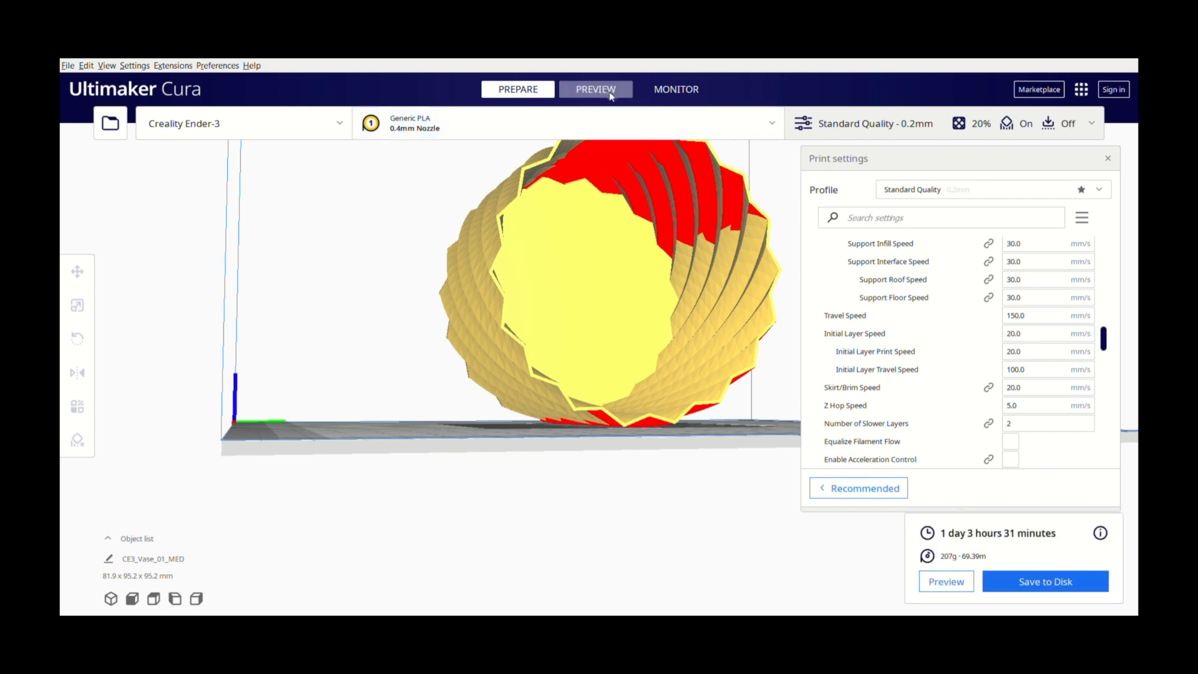
click(595, 89)
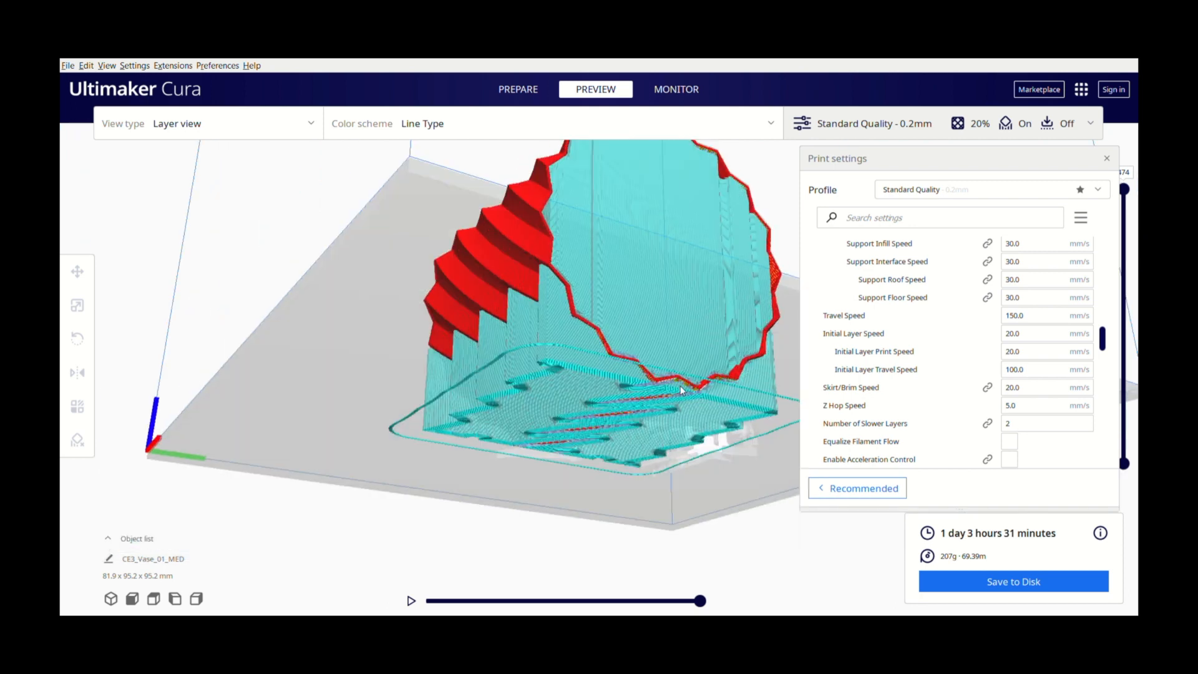
drag(680, 389, 577, 307)
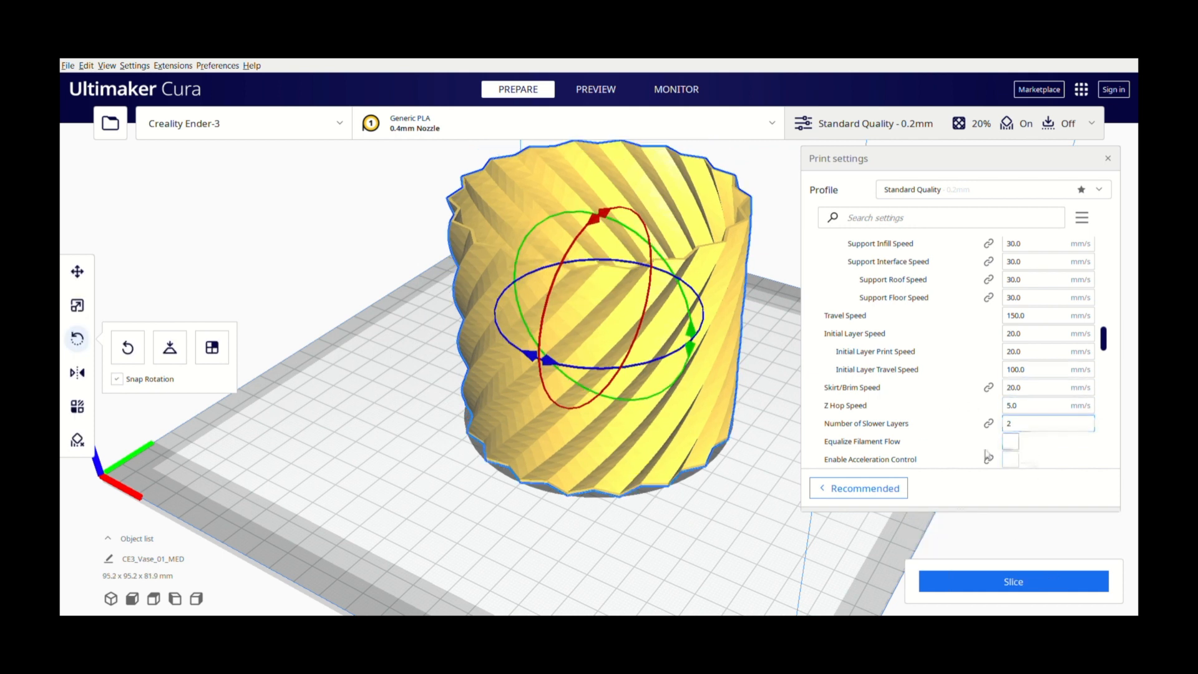
Reslice the upright vase for a 6 h 2 min, 43 g estimate
scroll(down, 3)
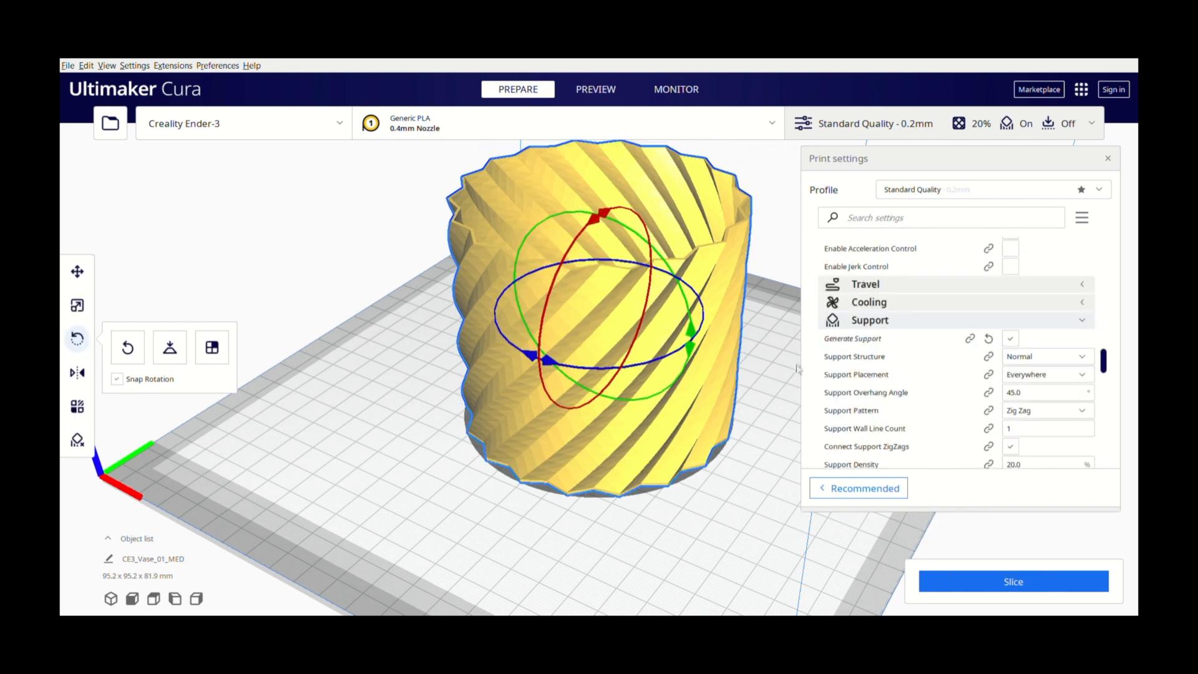
mouse_move(1013, 581)
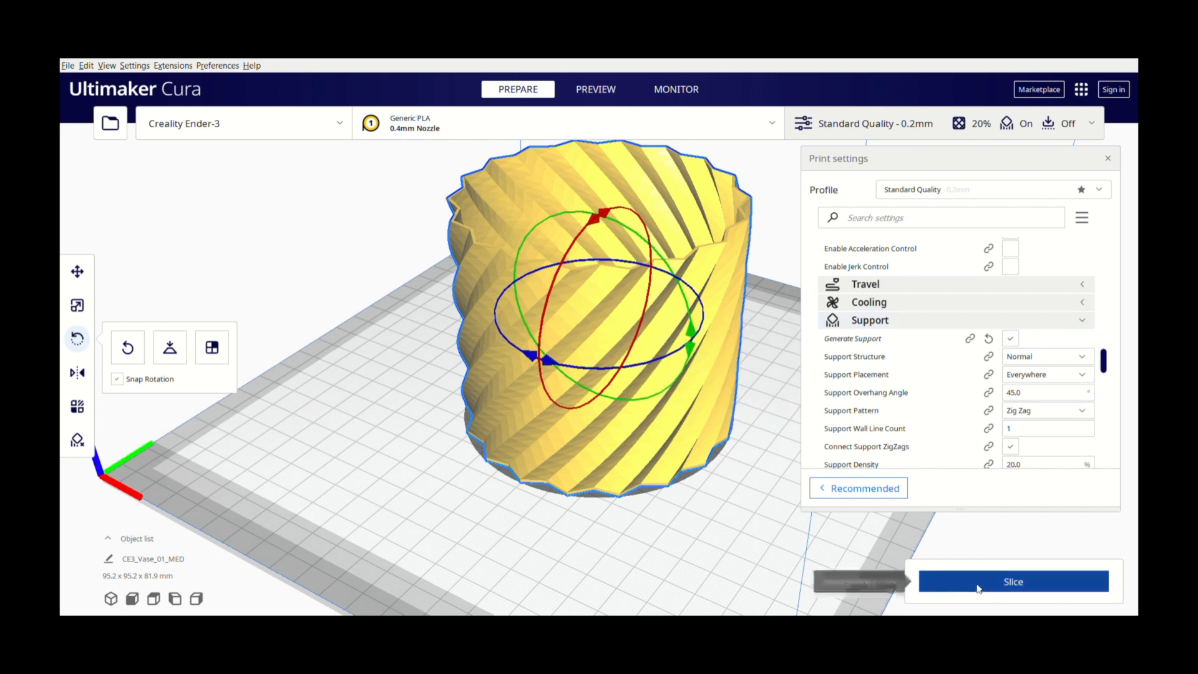
click(1013, 582)
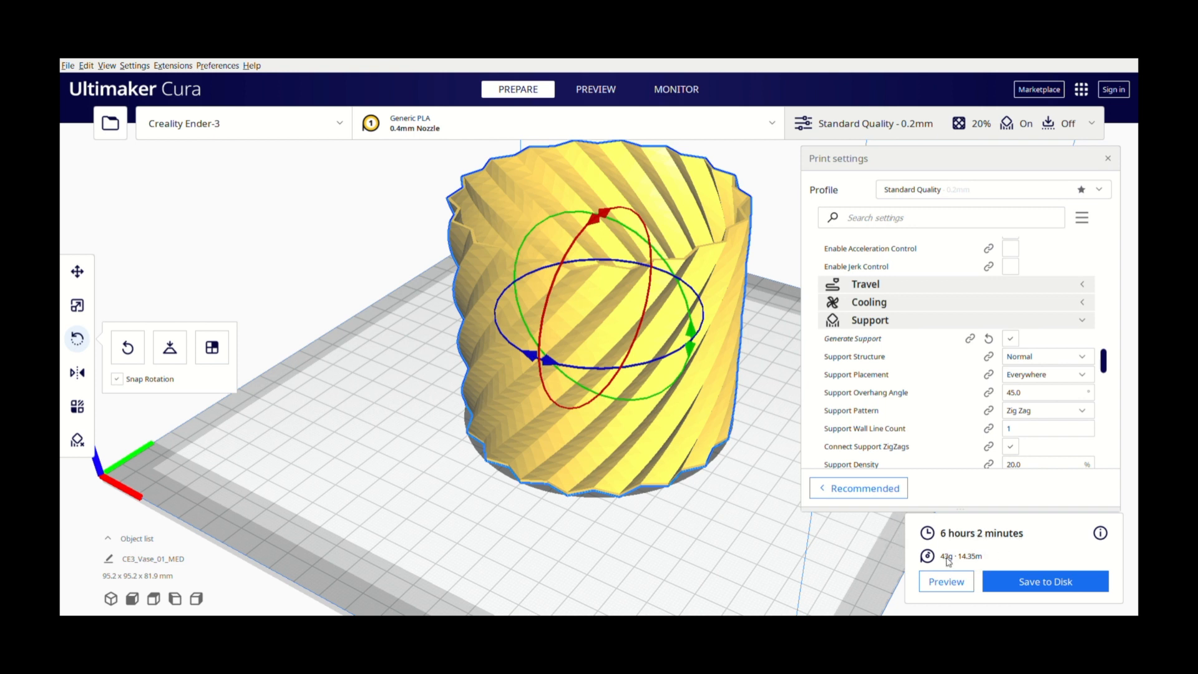
mouse_move(959, 526)
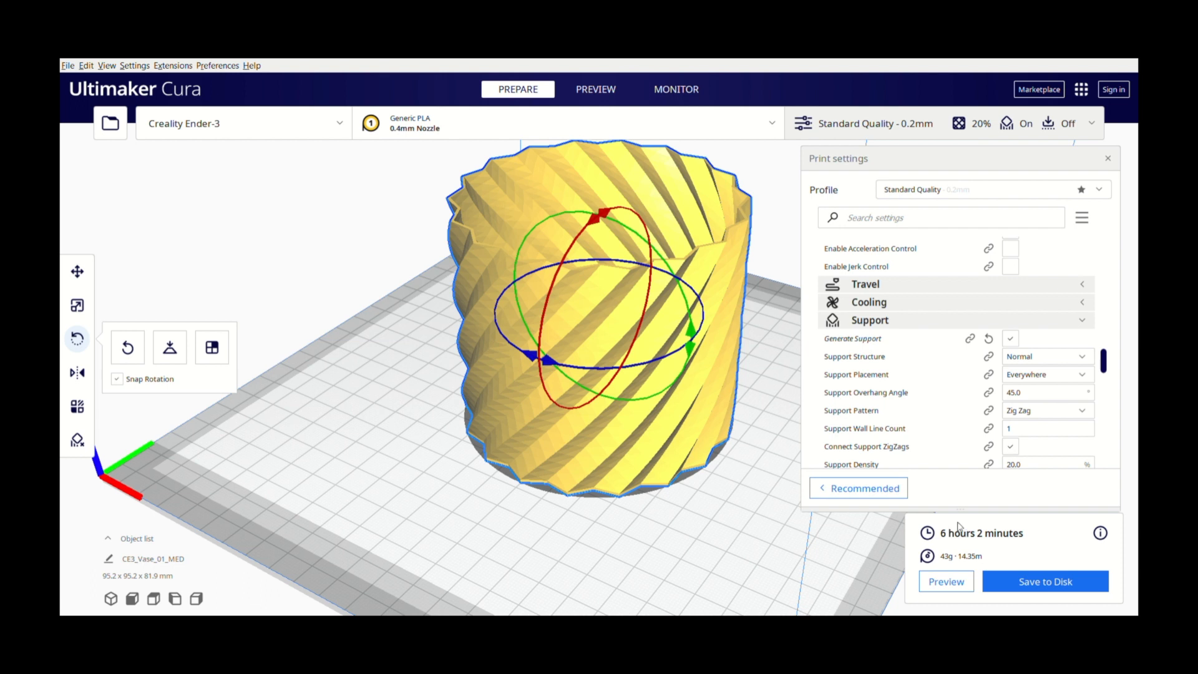
mouse_move(945, 555)
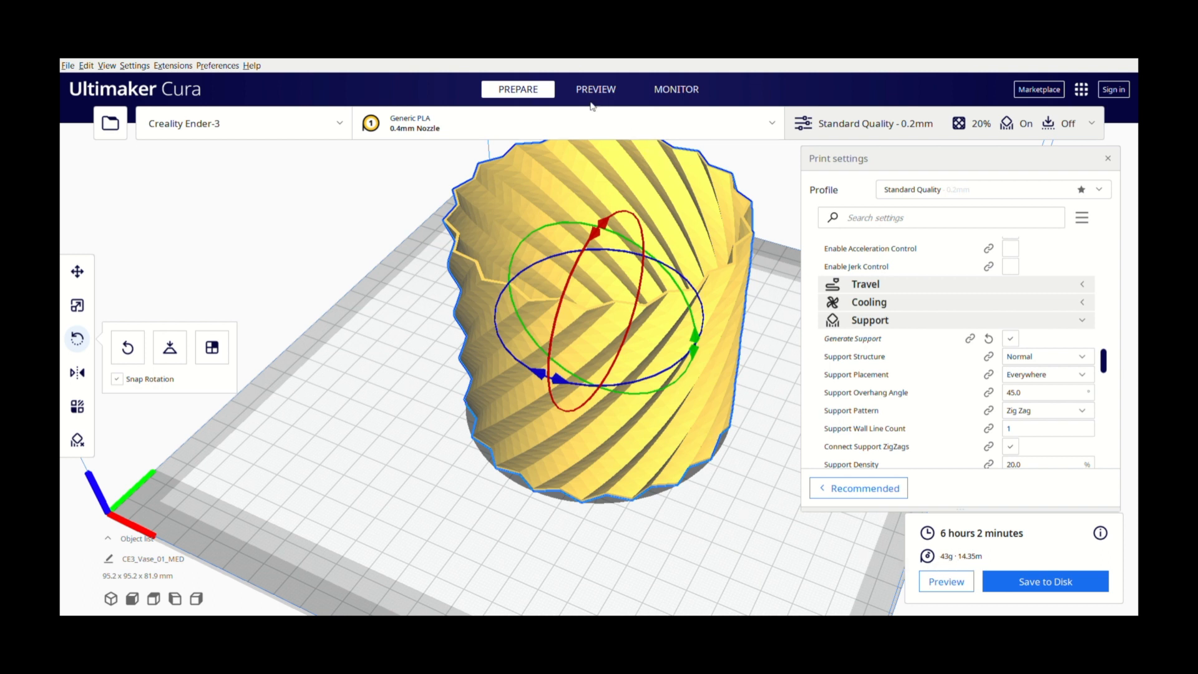
Show all layers of the upright vase and orbit around its twisted walls and skirt
click(595, 89)
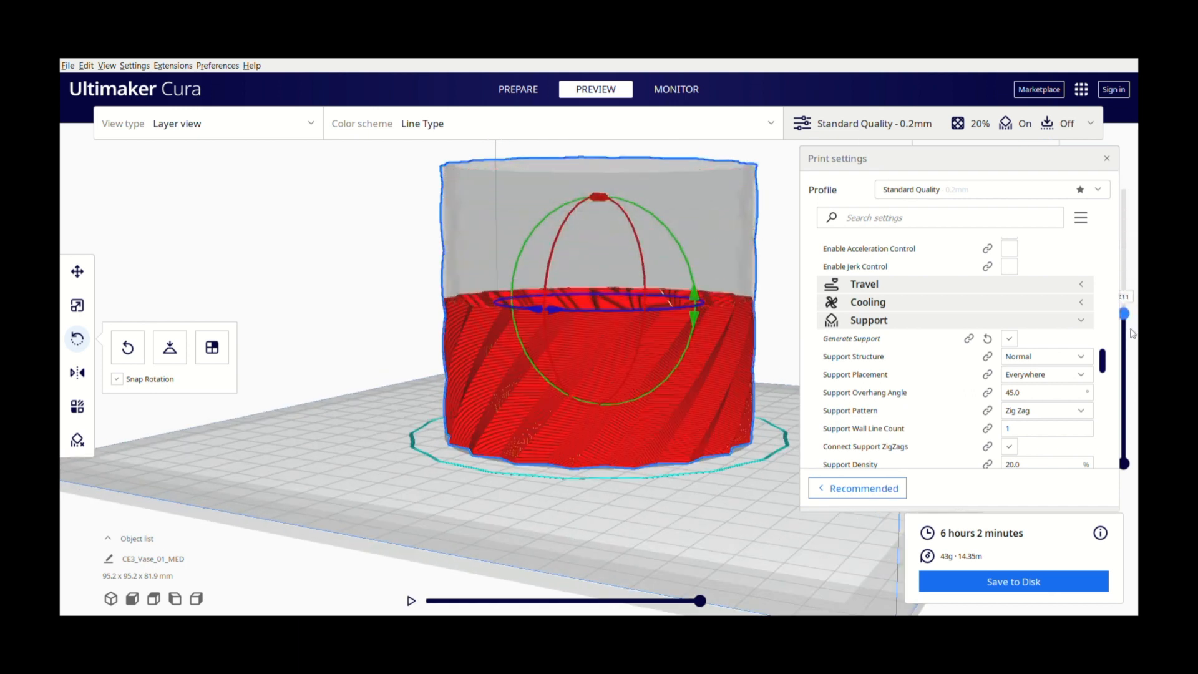
drag(1123, 313, 1123, 189)
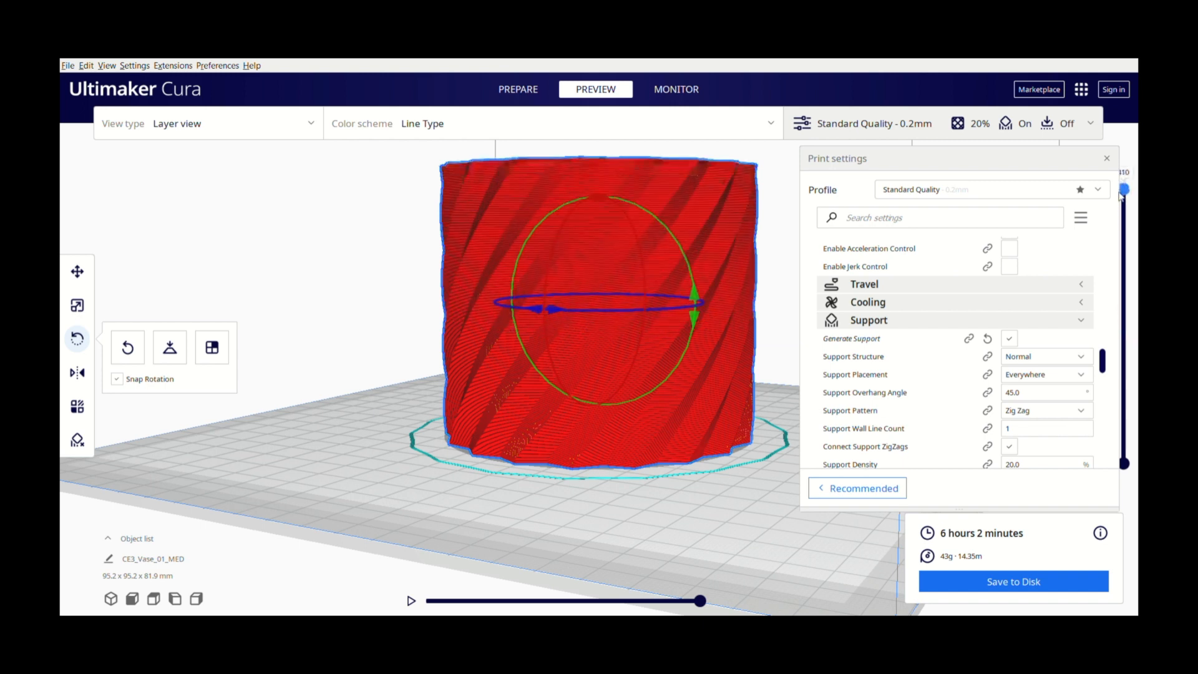
drag(1120, 188, 1123, 458)
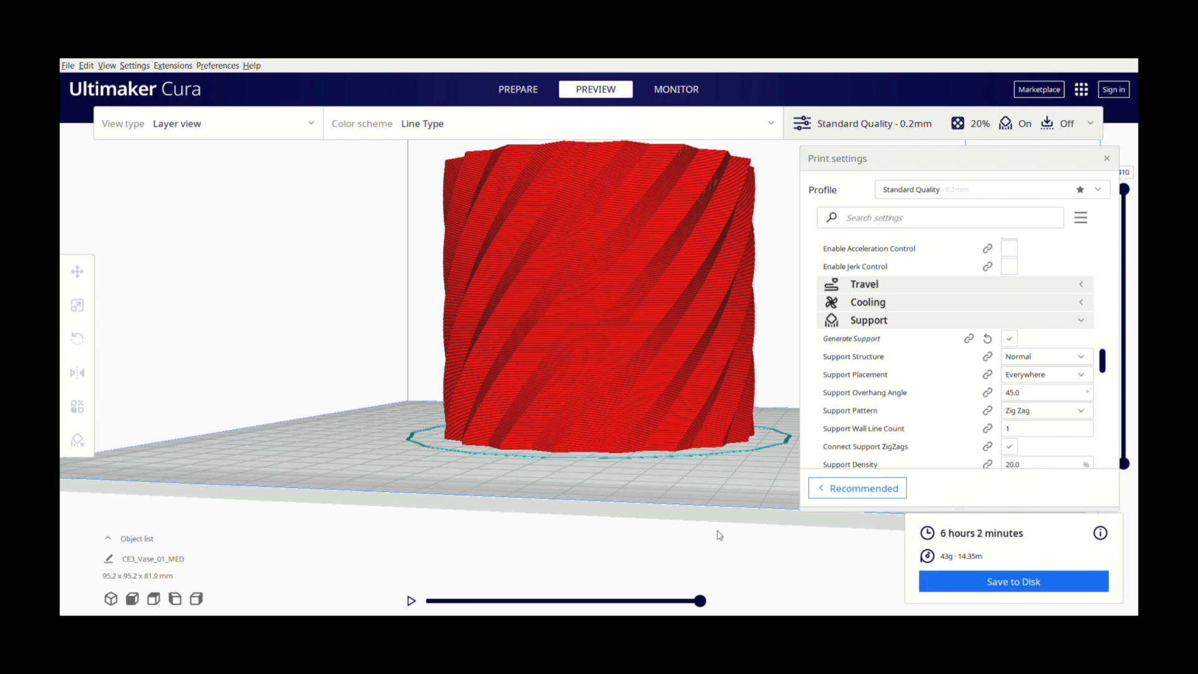
drag(718, 534, 355, 374)
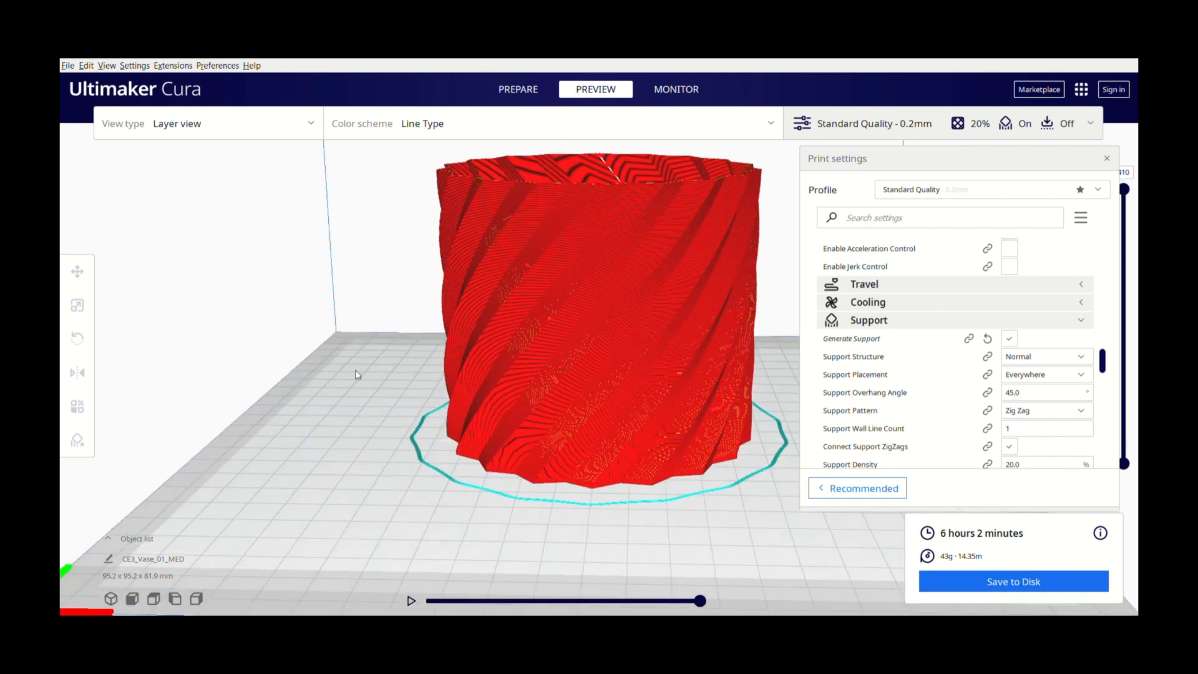
drag(355, 374, 424, 466)
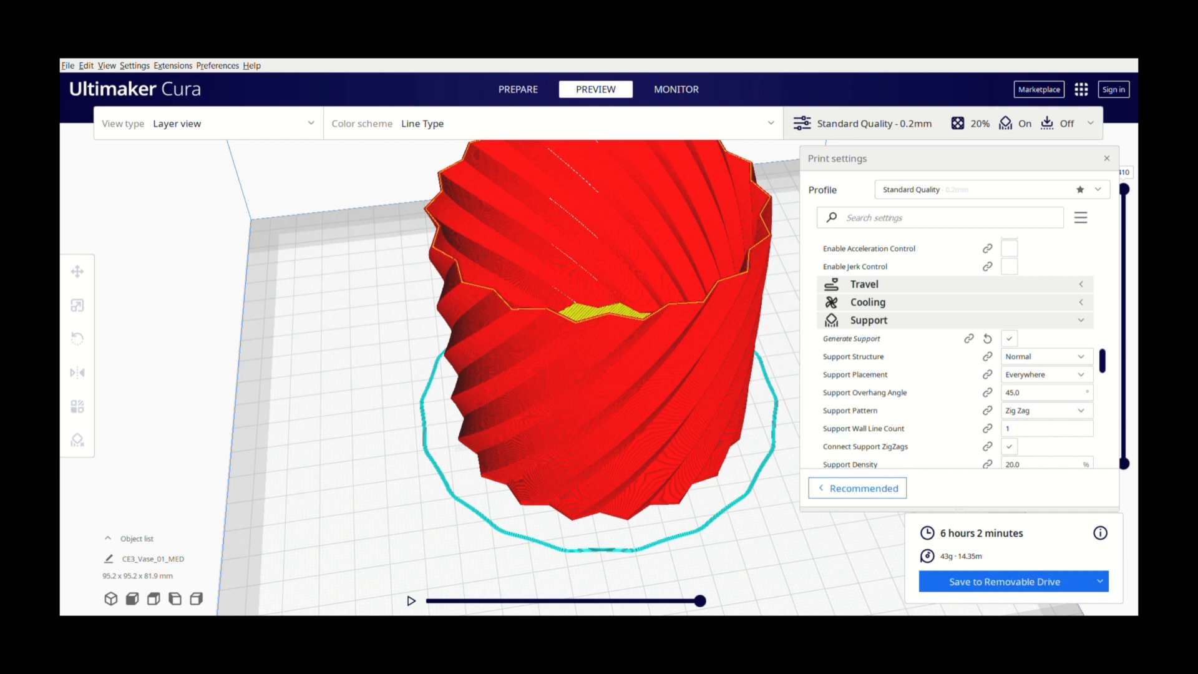
mouse_move(1115, 541)
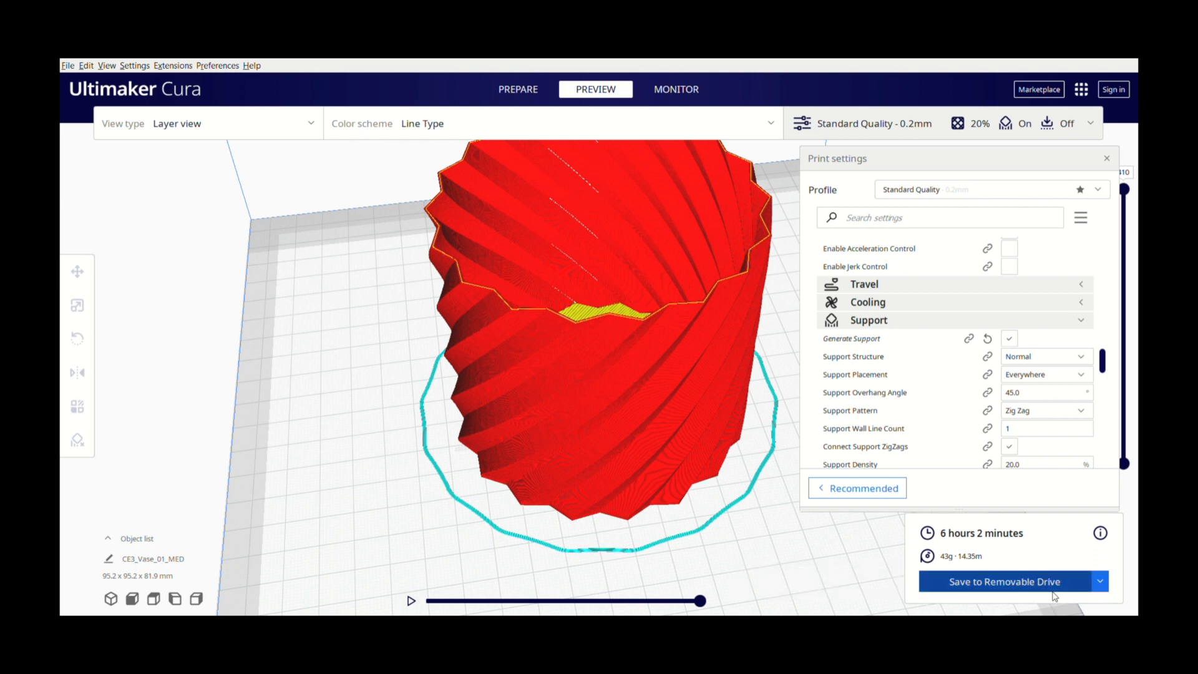
Save the sliced vase file to the removable SD card
click(1005, 582)
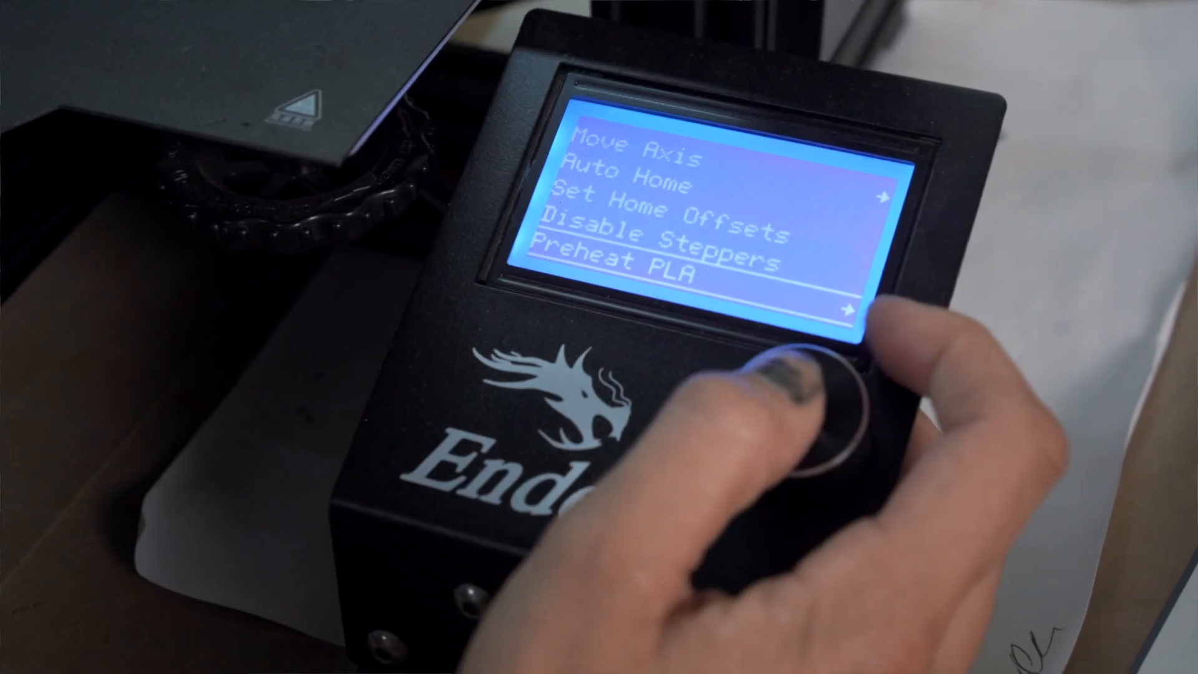
Run Preheat PLA on the Ender-3, heating the nozzle to 200° and bed to 60°
click(810, 428)
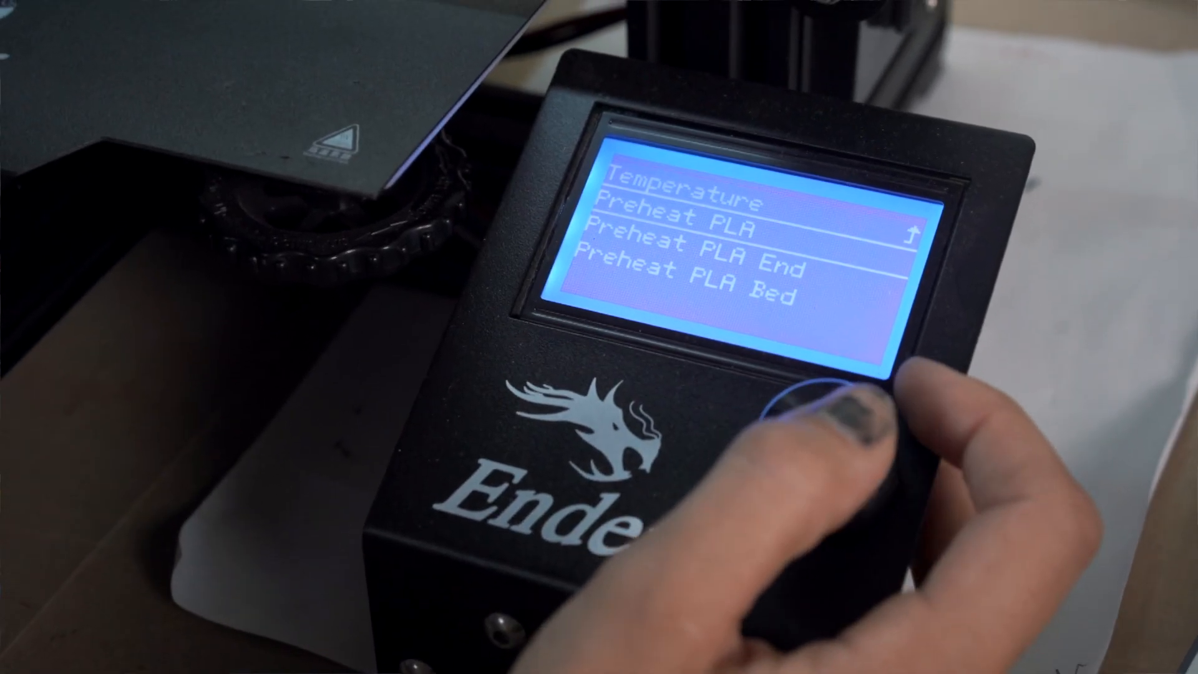
click(802, 428)
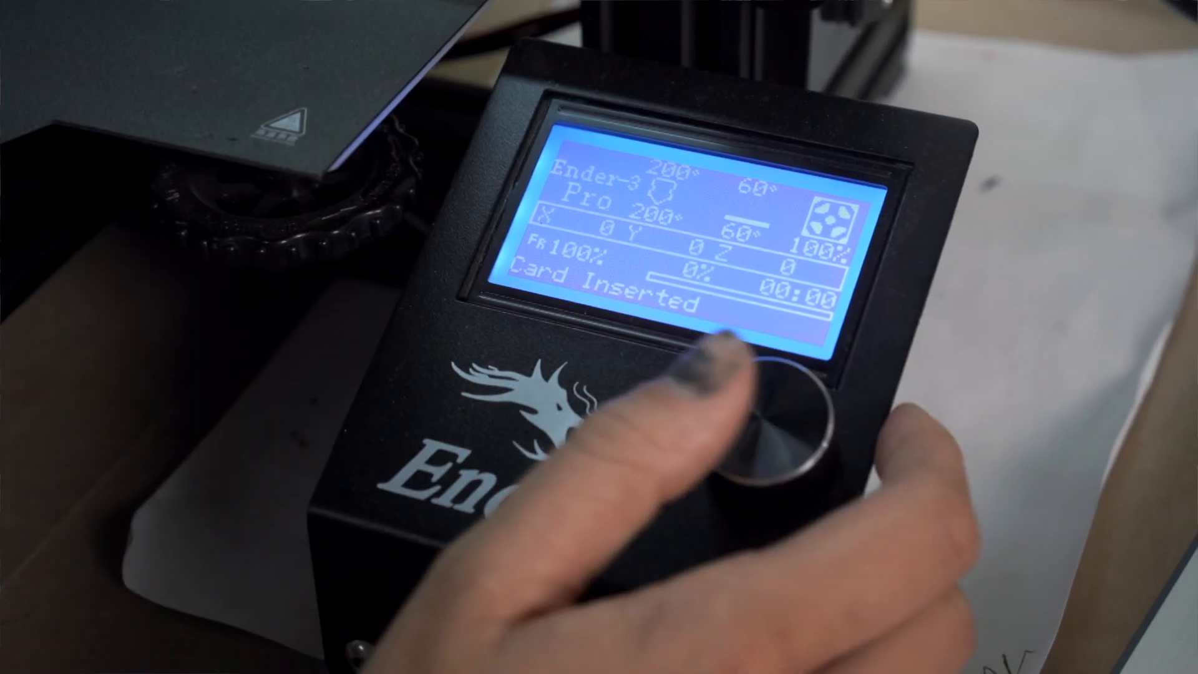
click(787, 428)
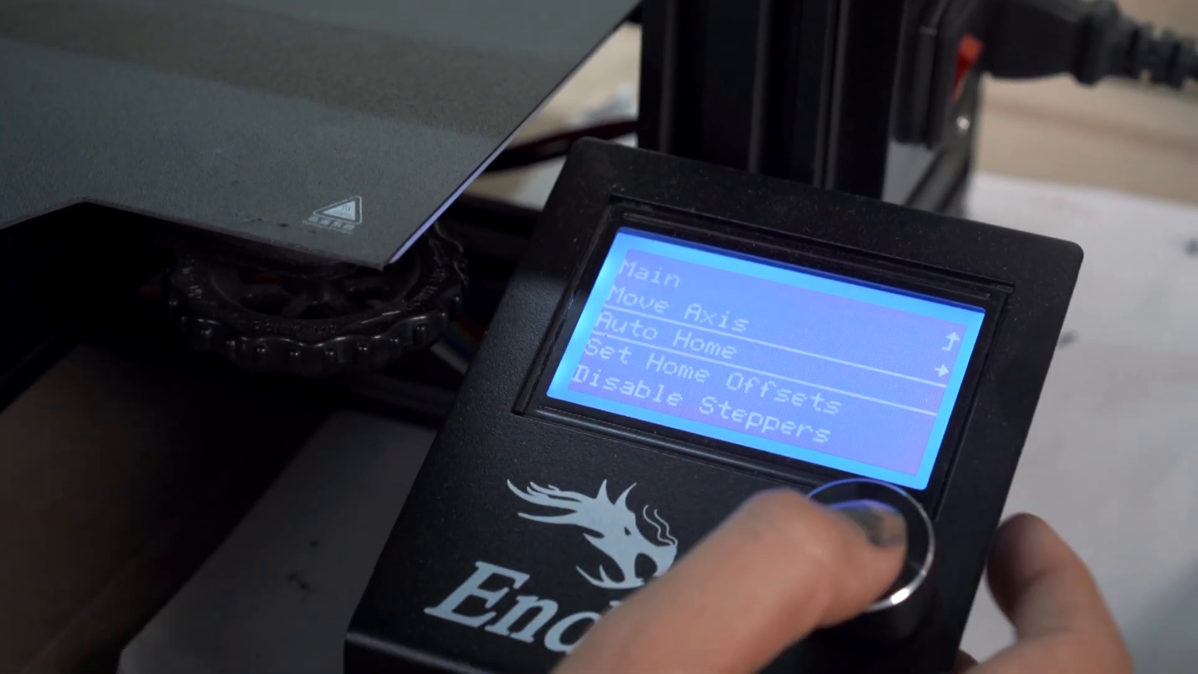